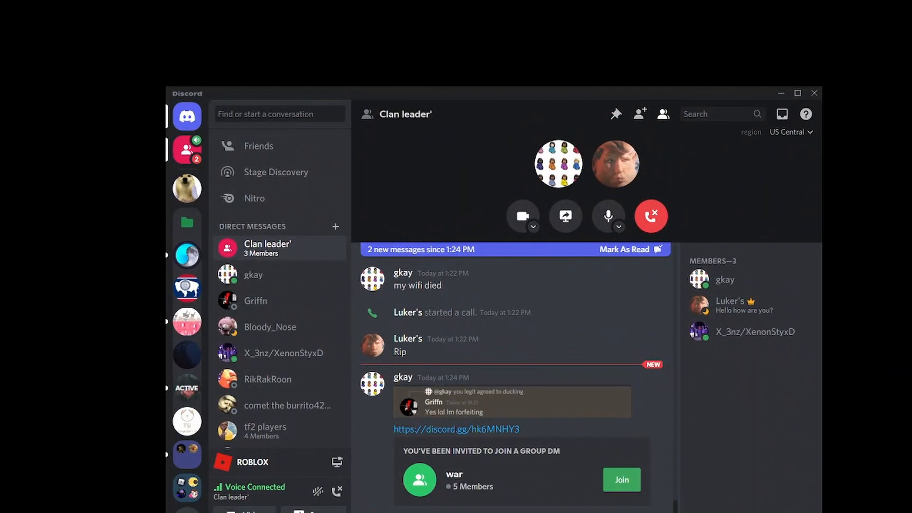
Join the 'war' group DM from its invite and scroll through its messages
click(622, 480)
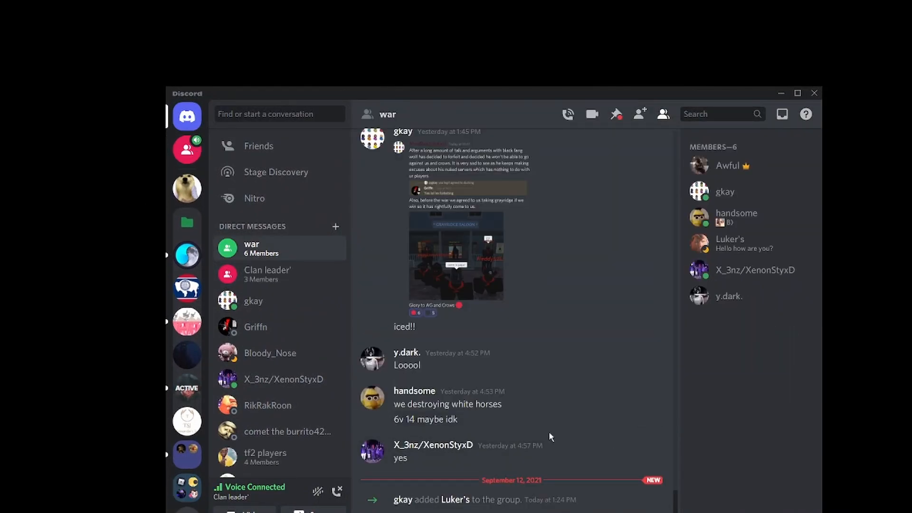
mouse_move(518, 425)
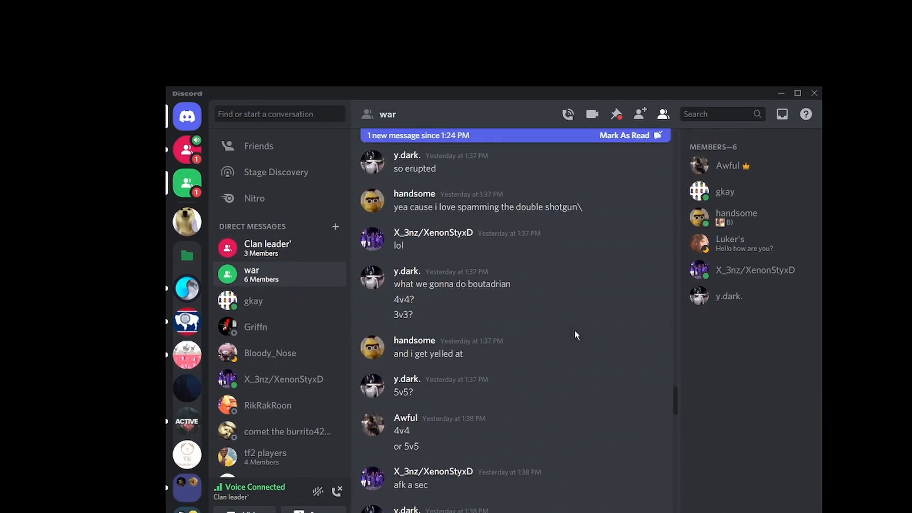
scroll(down, 3)
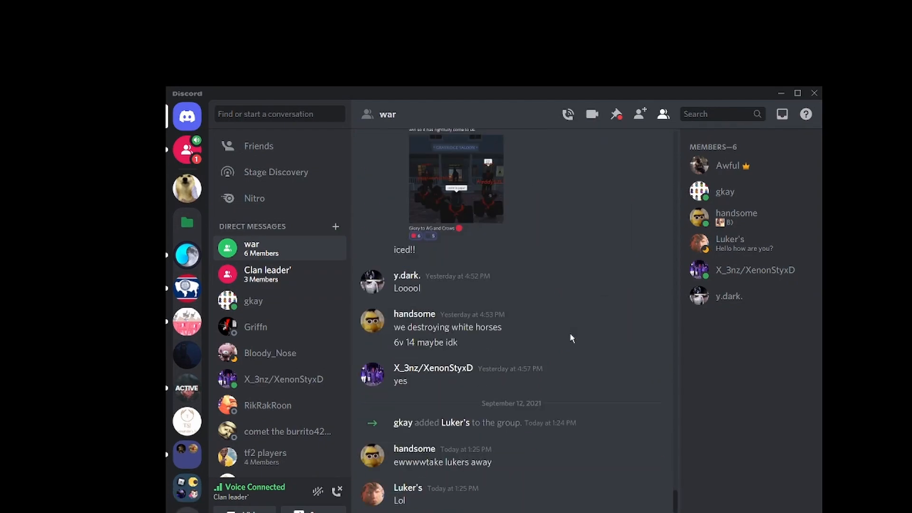
scroll(down, 3)
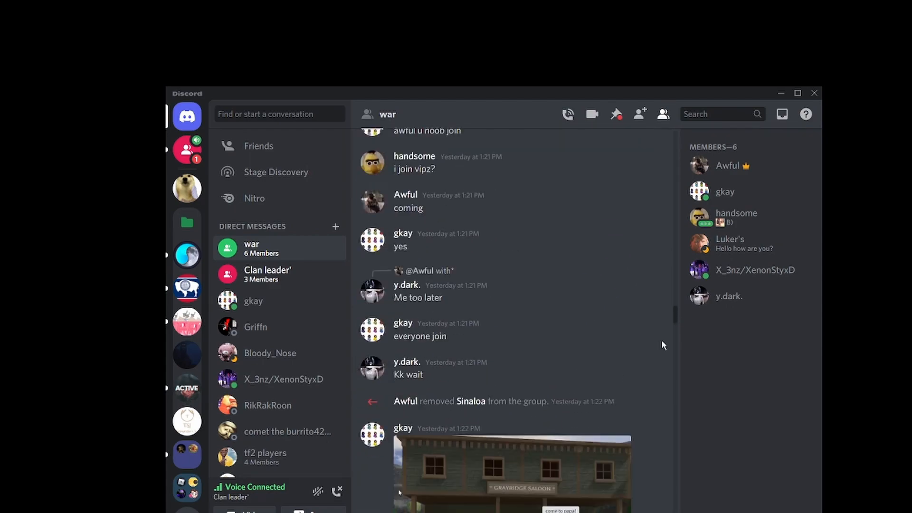
scroll(down, 3)
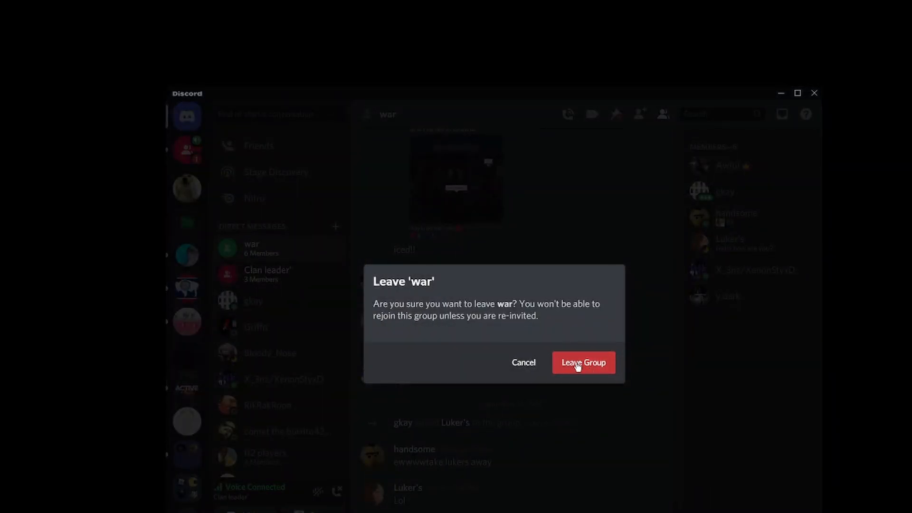
Confirm leaving the 'war' group and return to the 'Clan leader' group conversation
click(584, 362)
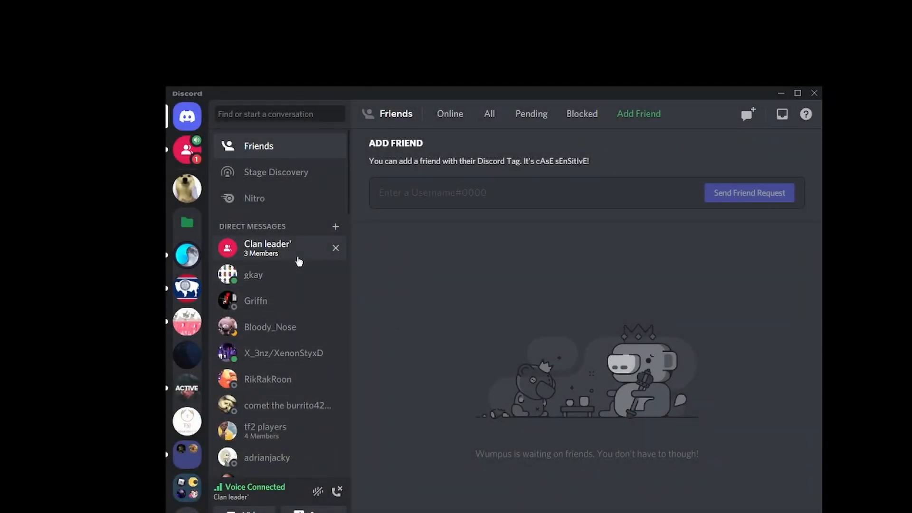
click(268, 248)
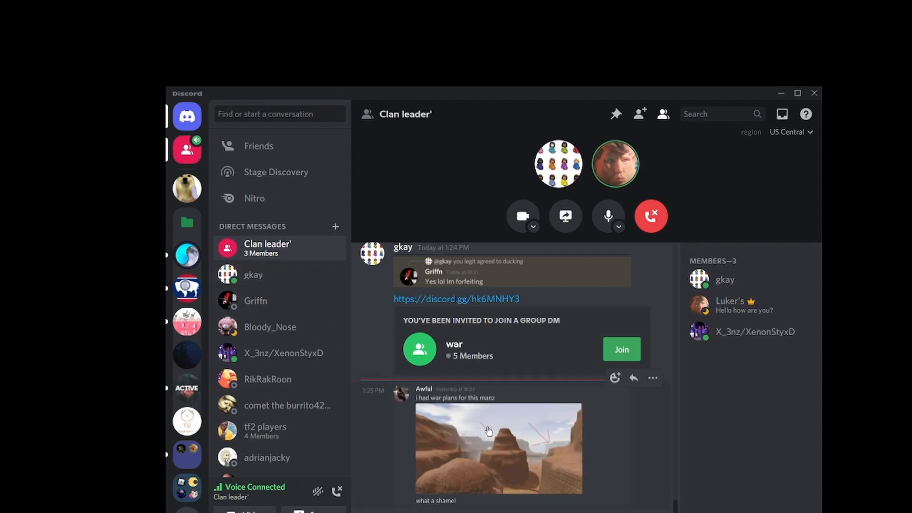
click(488, 431)
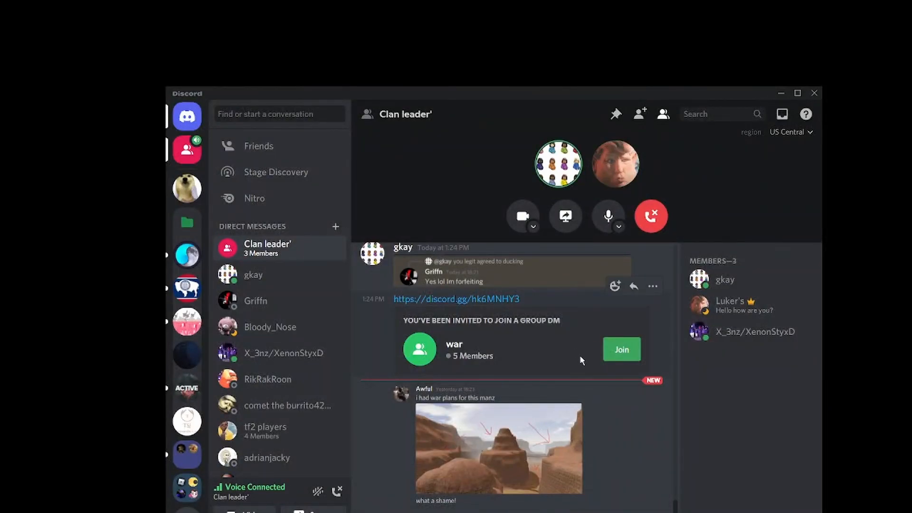
mouse_move(691, 378)
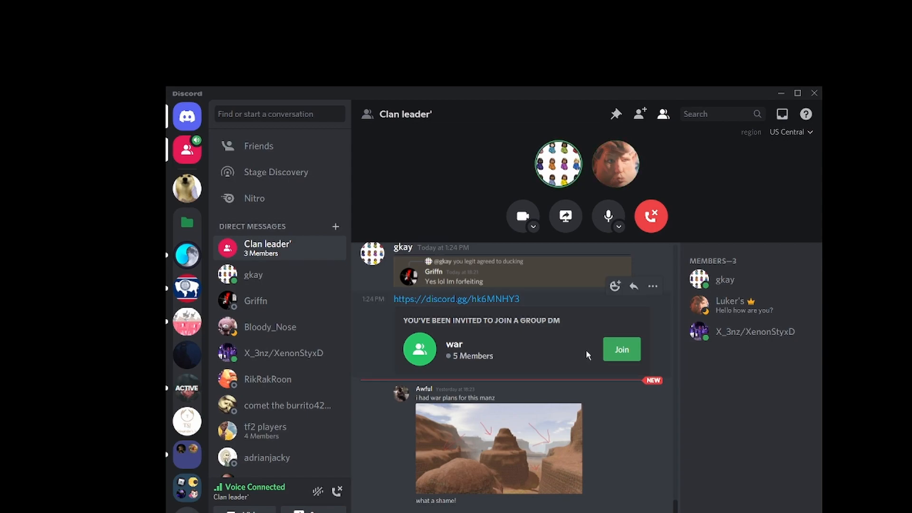
Rejoin 'war' from the invite card and scroll through its six-member chat history
click(622, 349)
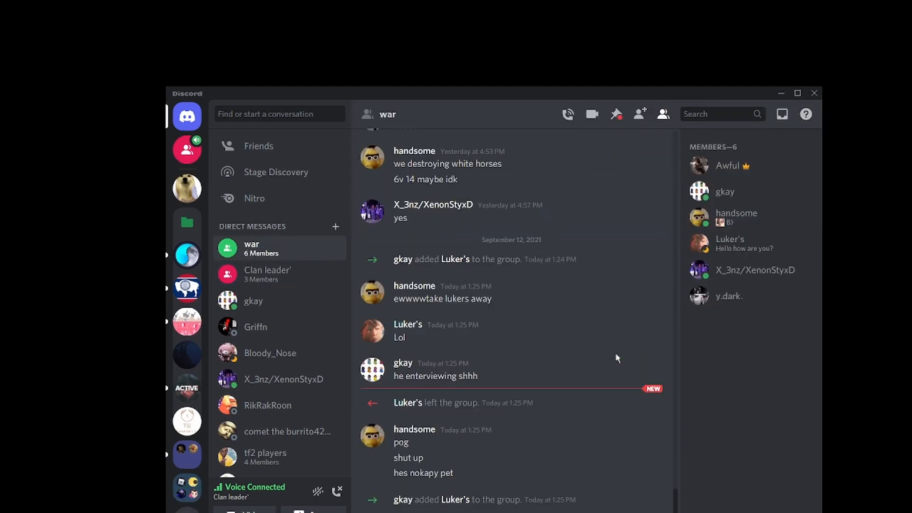
mouse_move(490, 339)
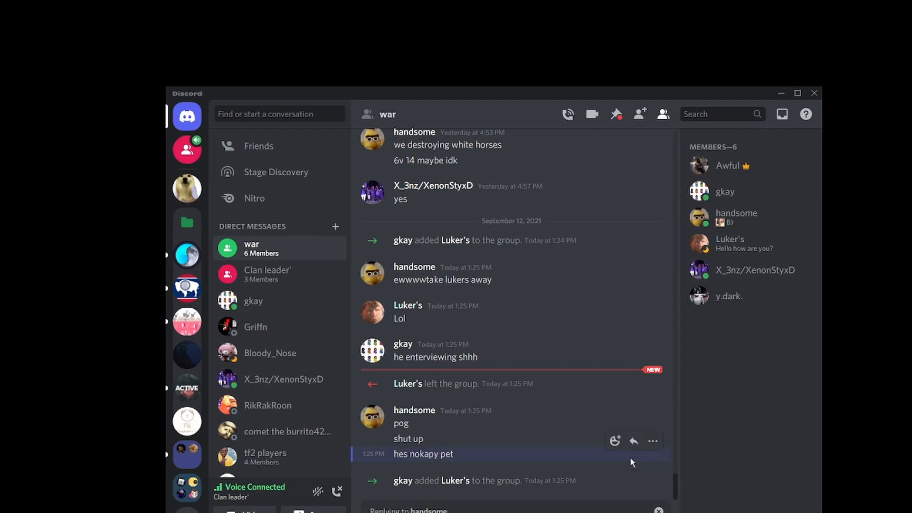
scroll(down, 3)
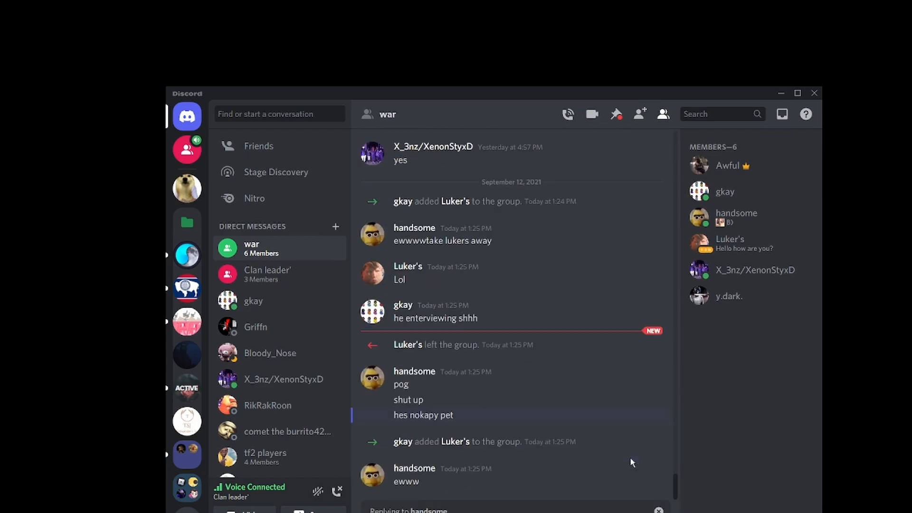
scroll(down, 3)
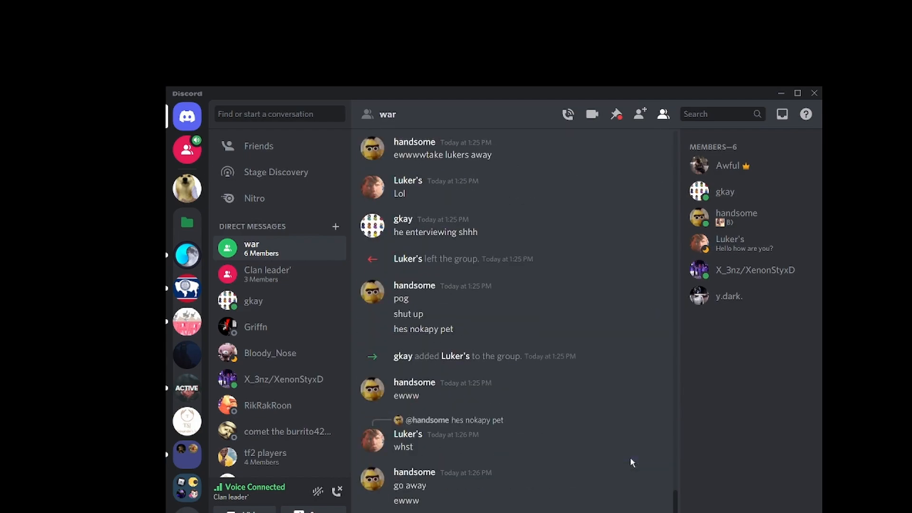
scroll(down, 3)
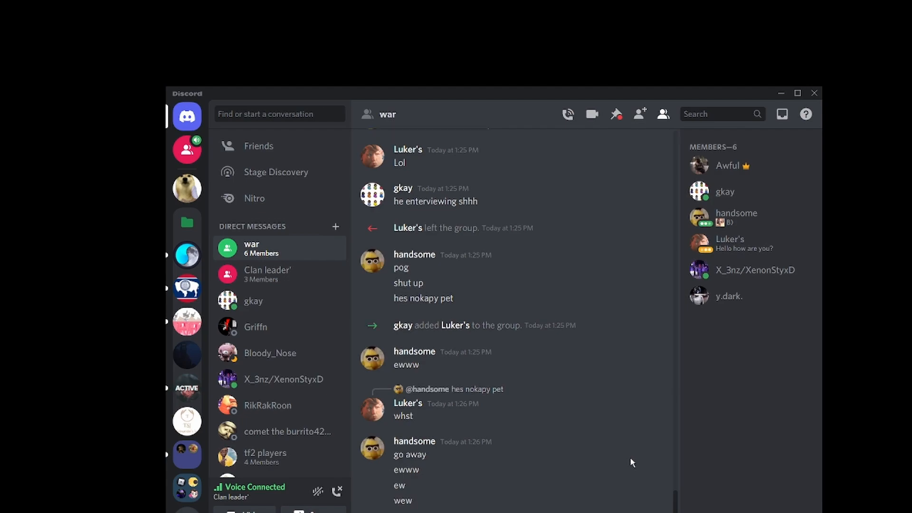
scroll(down, 3)
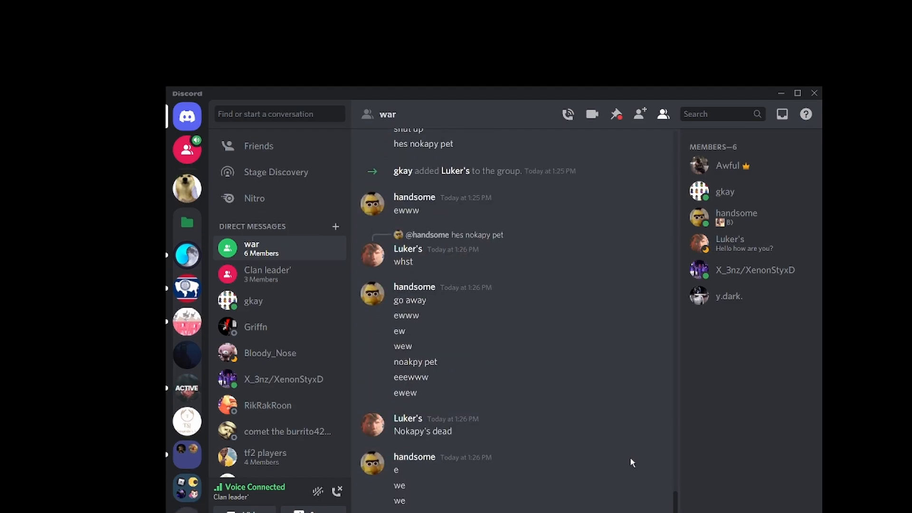
scroll(down, 3)
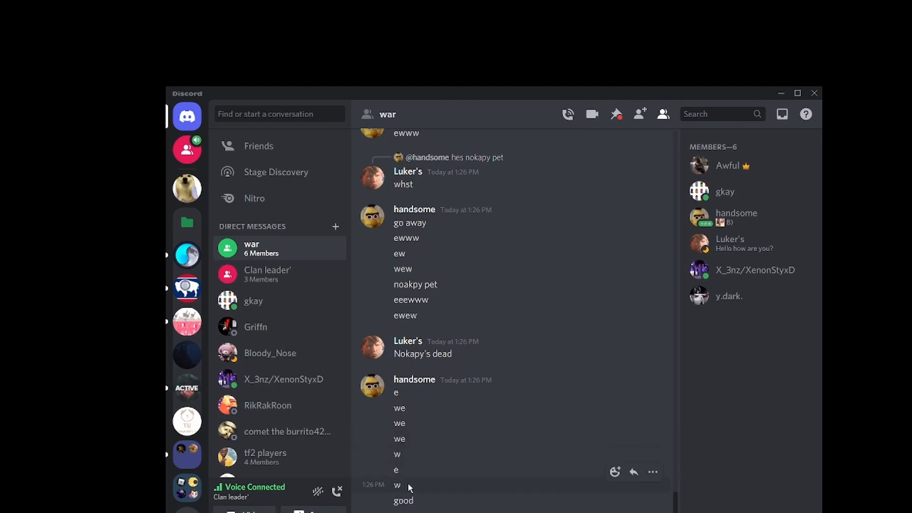
mouse_move(439, 484)
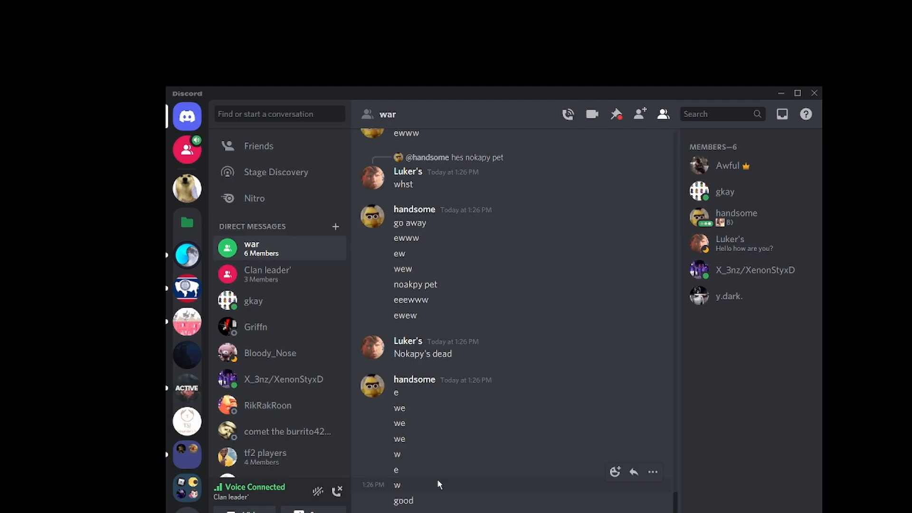
scroll(down, 3)
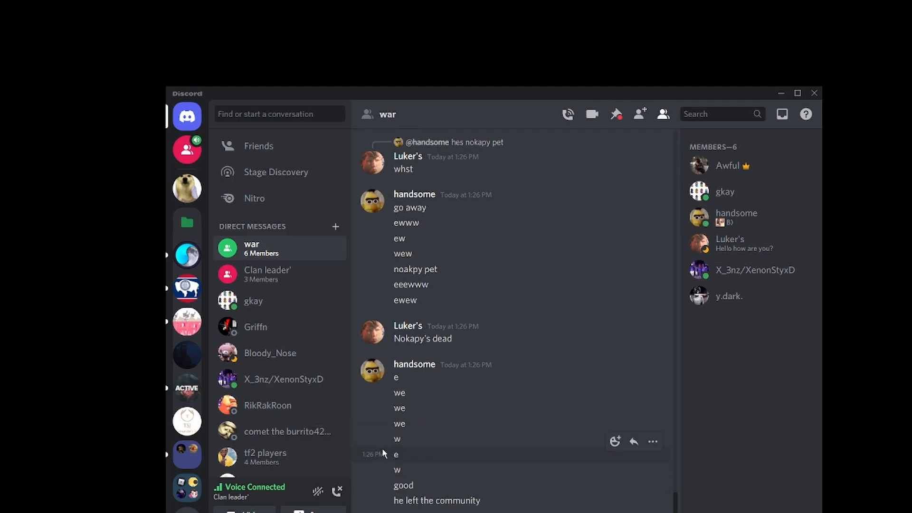
scroll(down, 3)
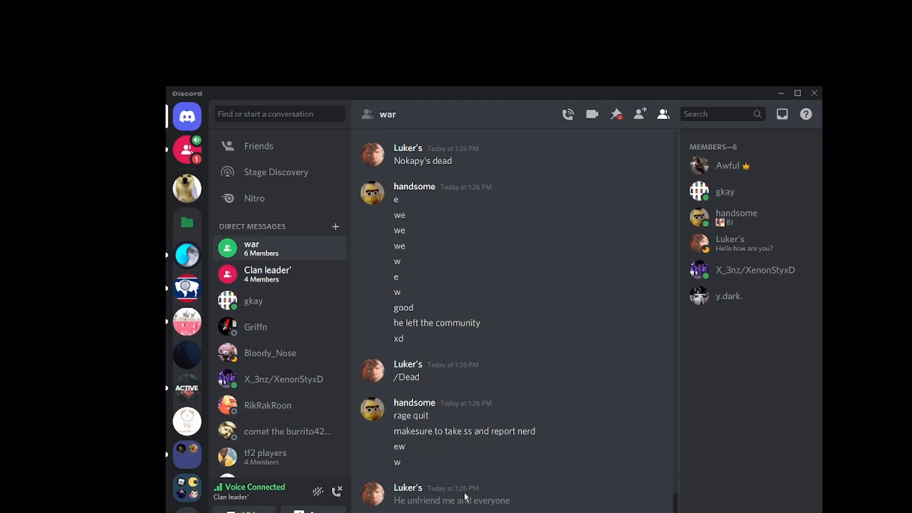
Jump to the pinned screenshot message in the 'war' chat
click(268, 275)
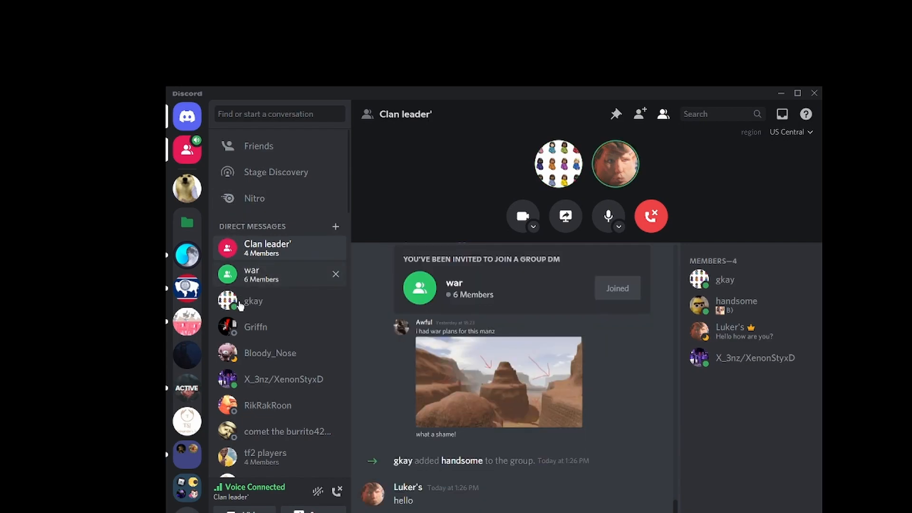
click(271, 274)
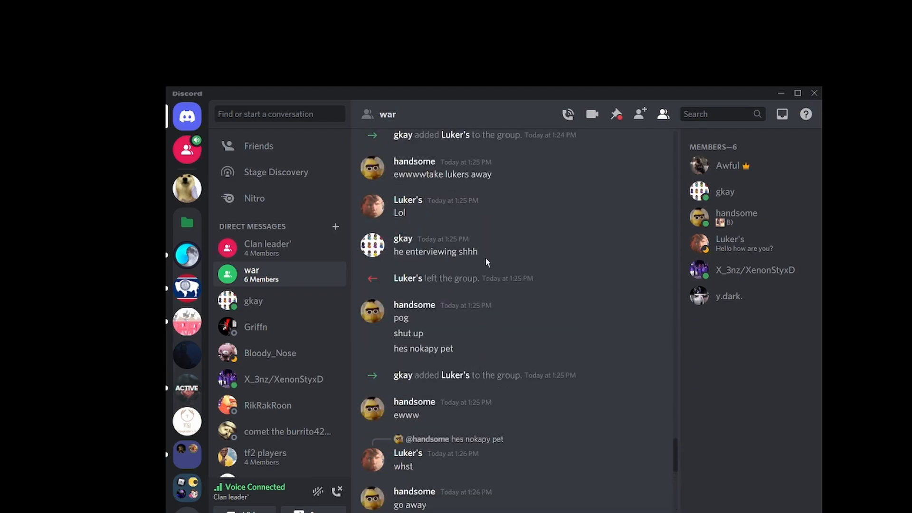
click(616, 114)
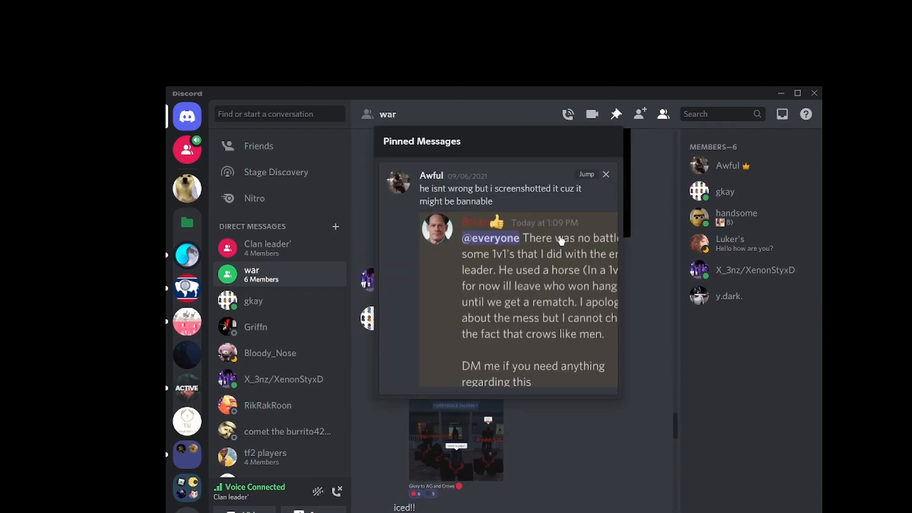
click(606, 174)
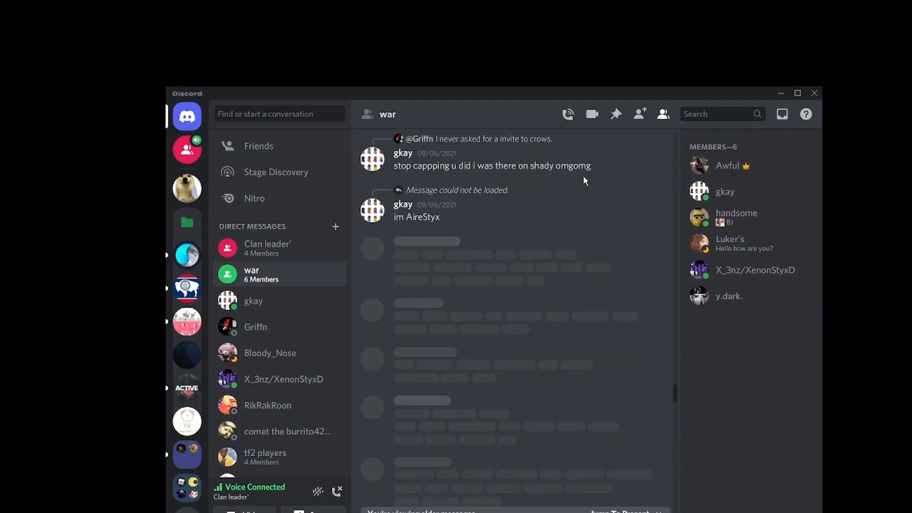
scroll(down, 3)
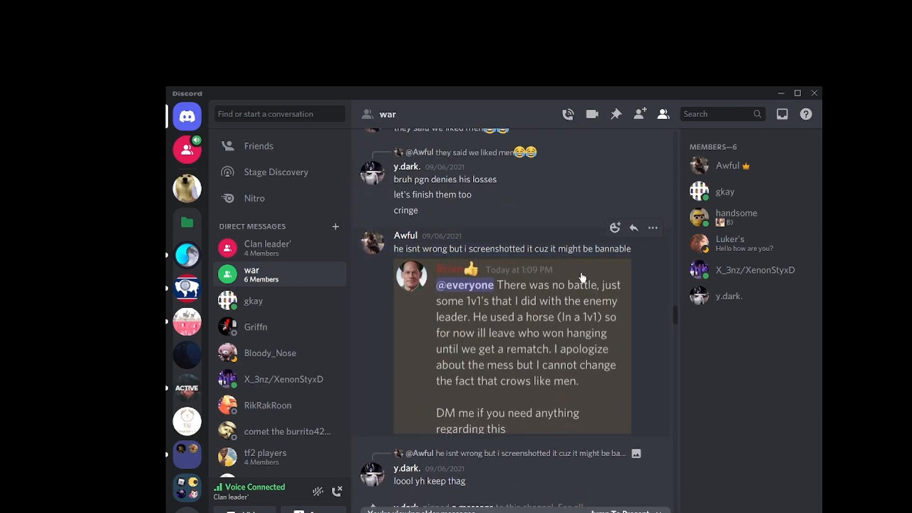
mouse_move(591, 309)
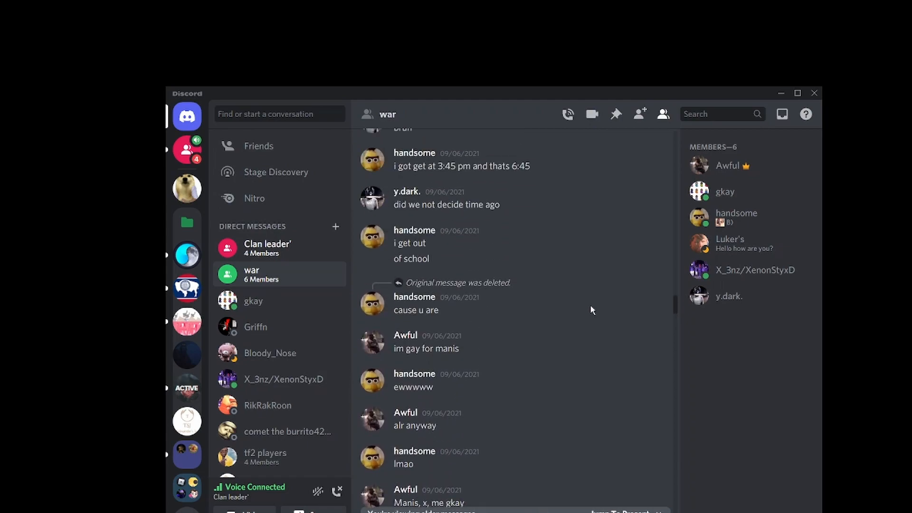
Glance at 'Clan leader', then scroll 'war' back to September 6 messages and video clips
click(267, 248)
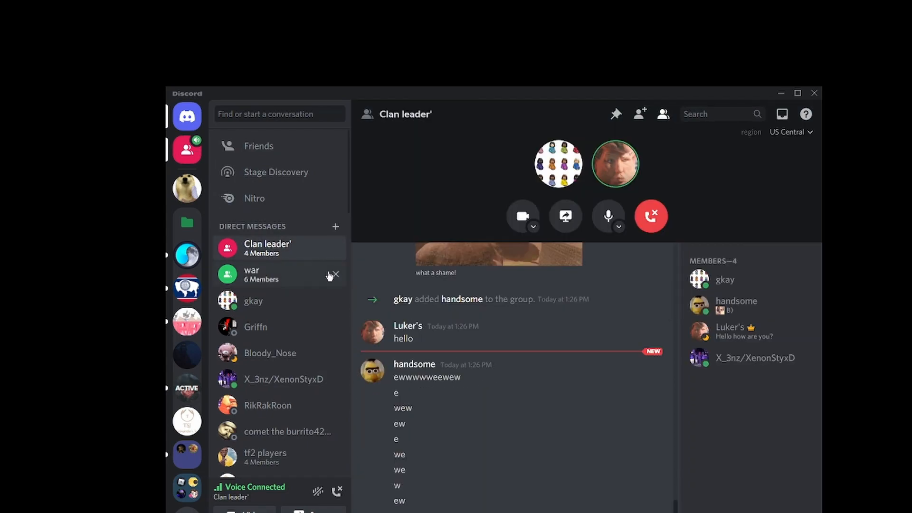
mouse_move(273, 282)
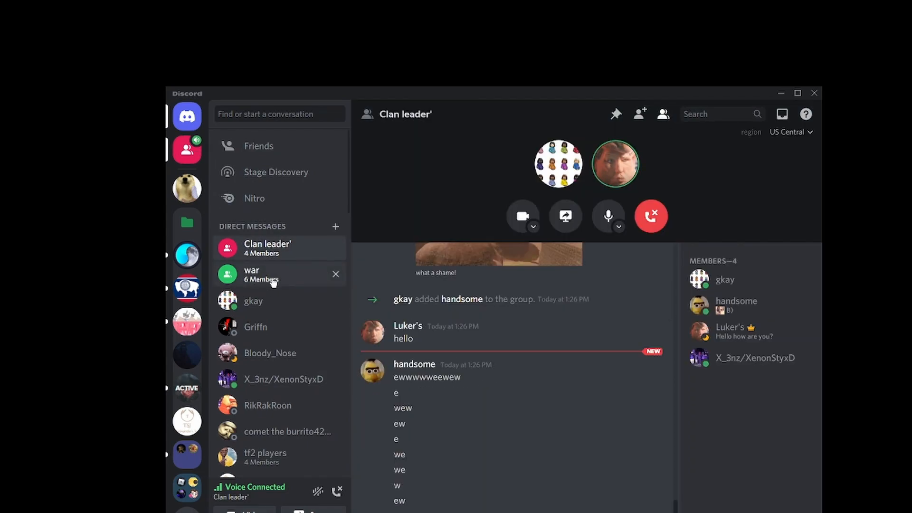
click(274, 274)
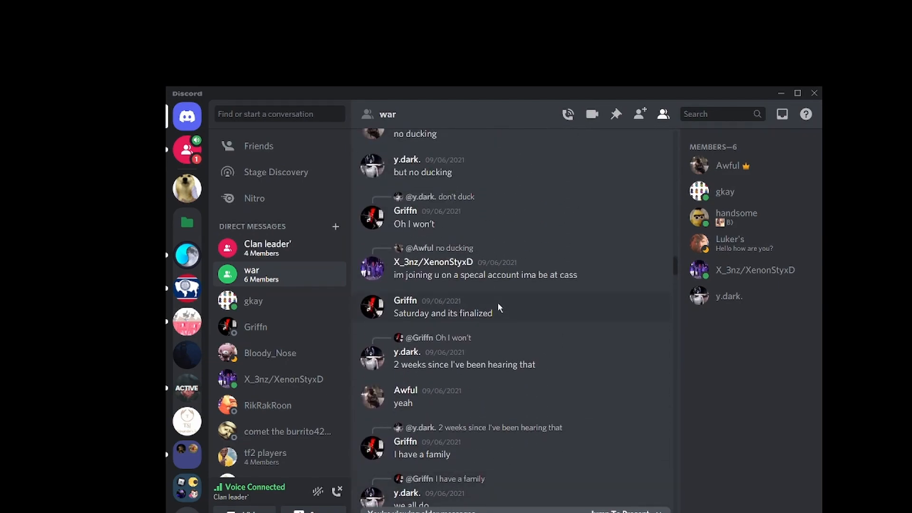
scroll(down, 3)
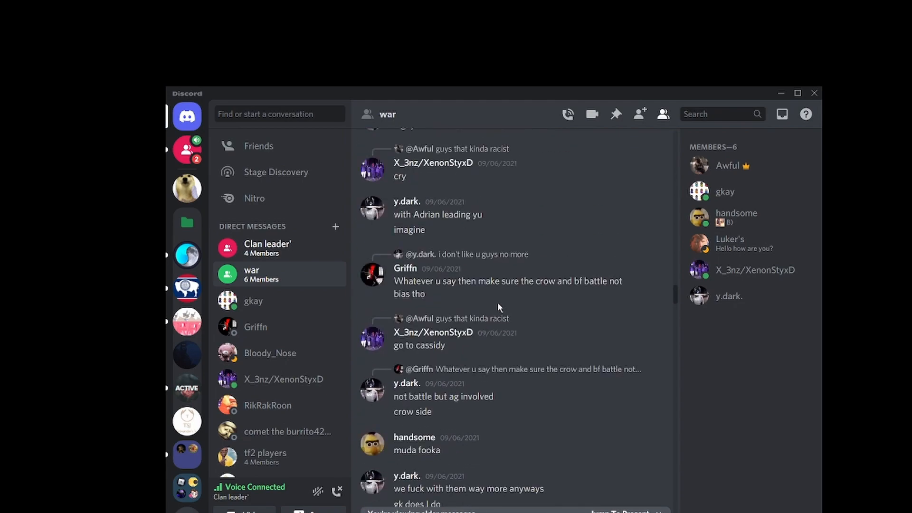
scroll(down, 3)
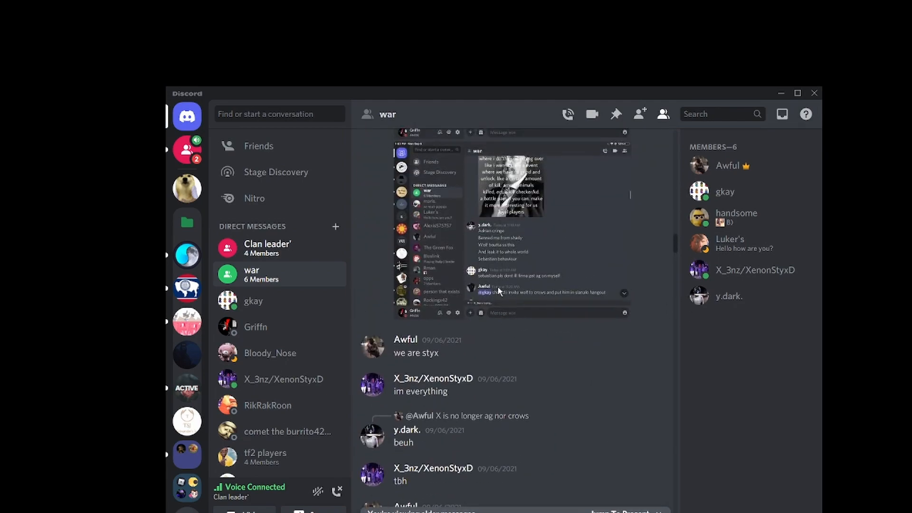
scroll(down, 3)
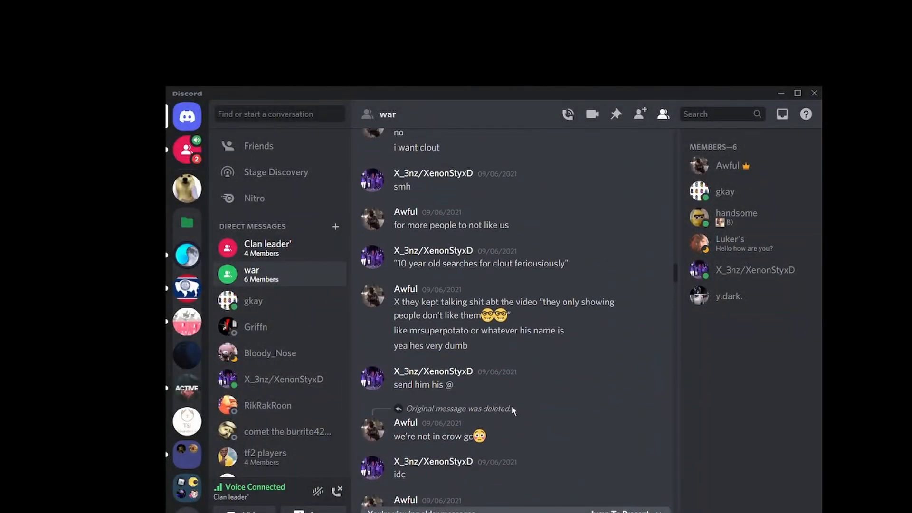
scroll(down, 3)
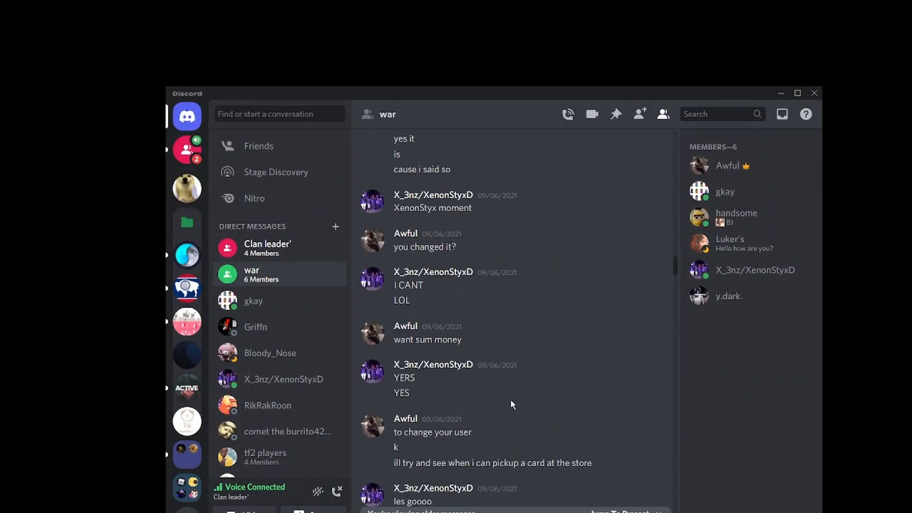
scroll(down, 3)
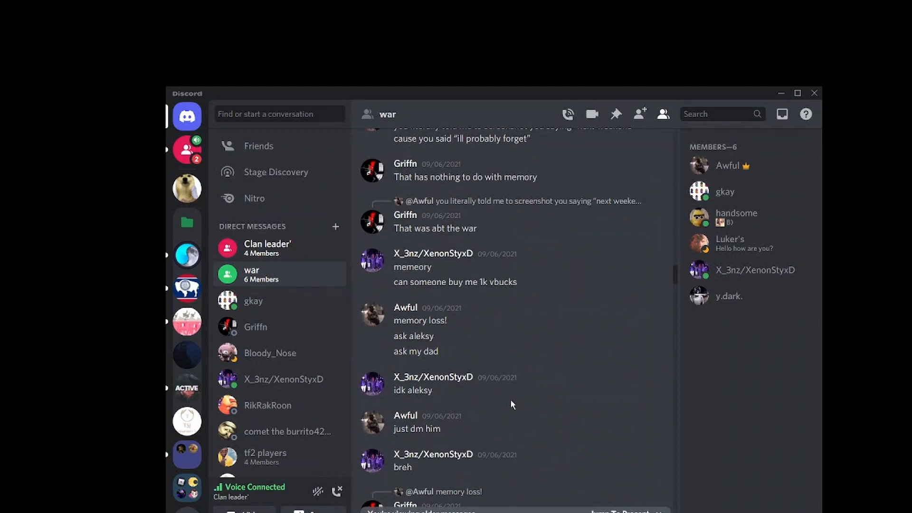
scroll(down, 3)
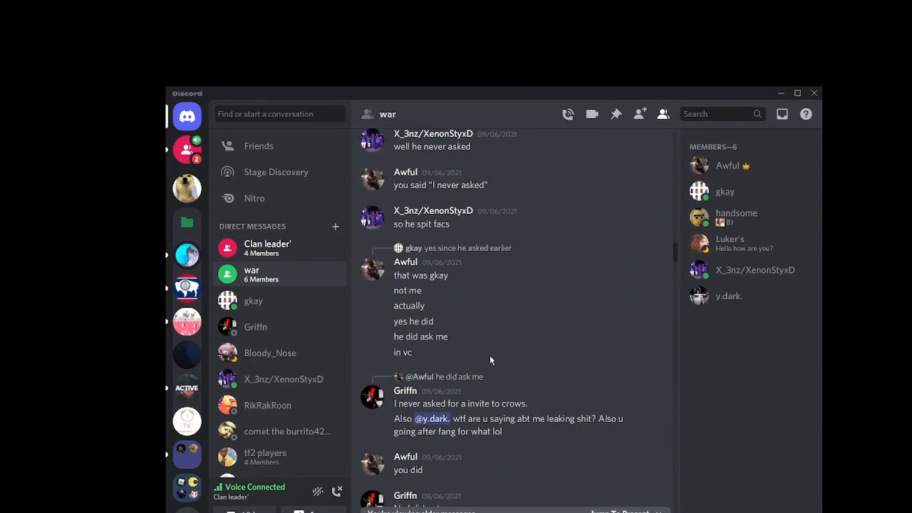
scroll(down, 3)
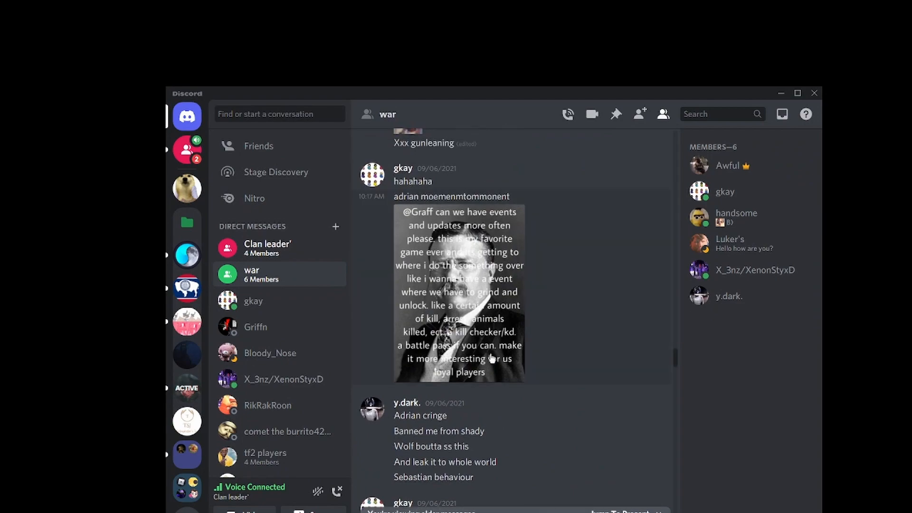
scroll(down, 3)
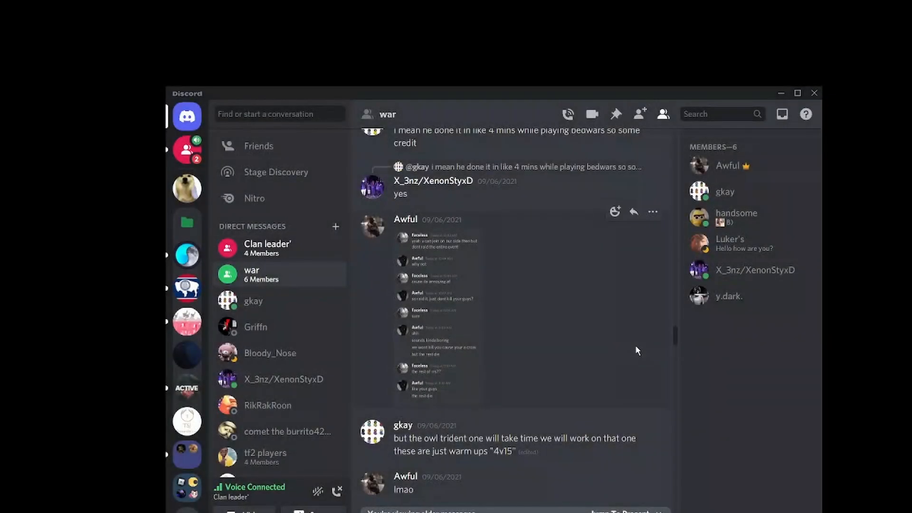
scroll(down, 3)
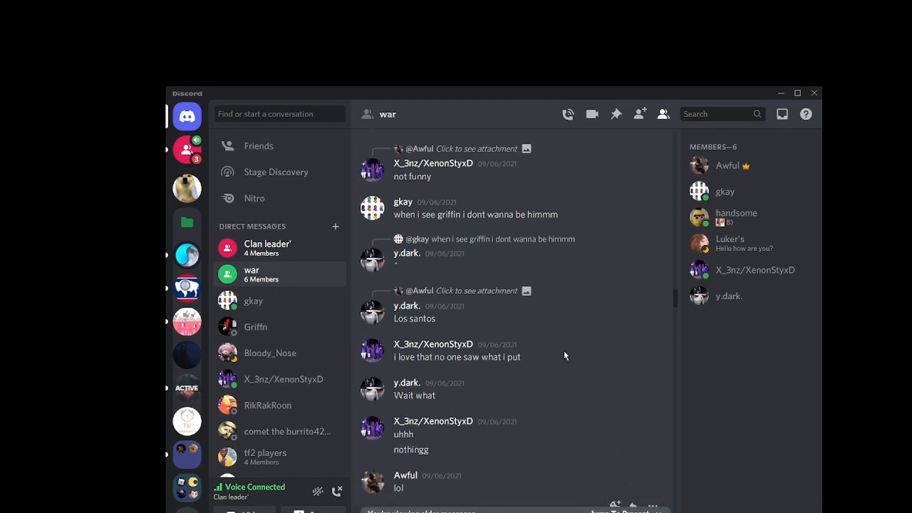
scroll(down, 3)
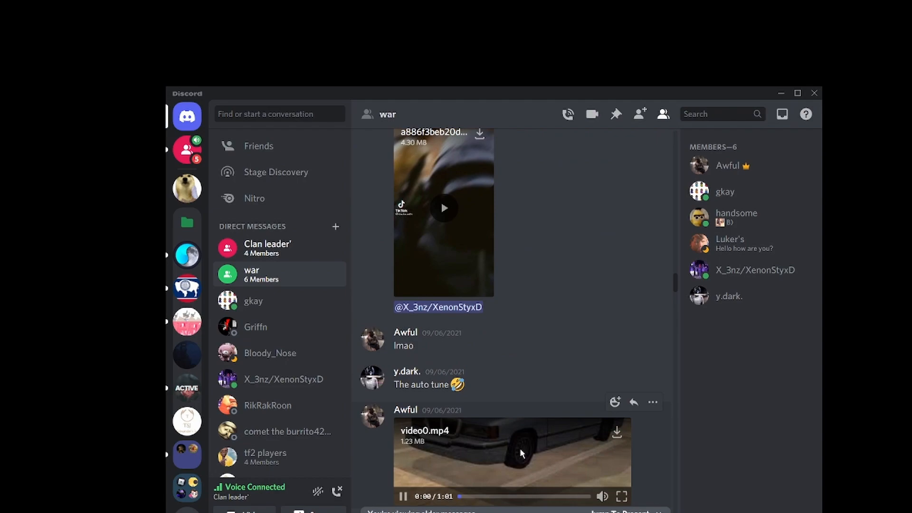
click(521, 453)
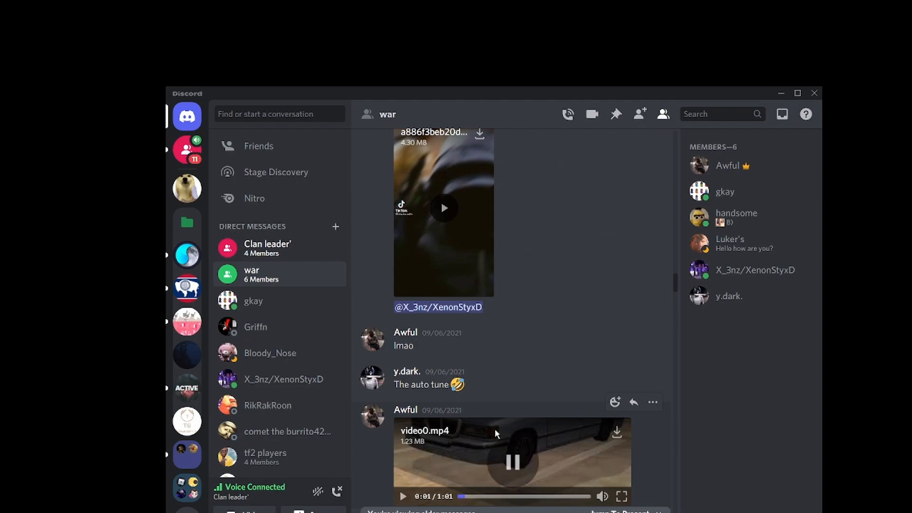
scroll(down, 3)
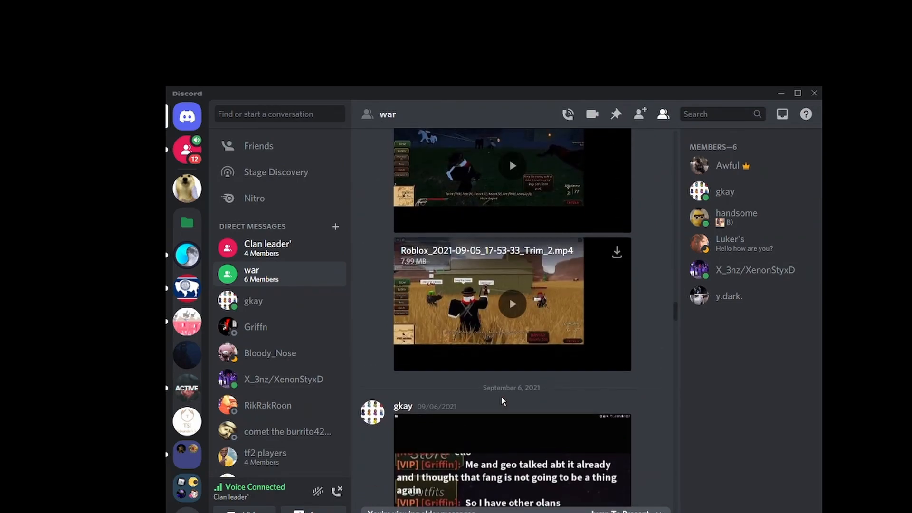
click(267, 248)
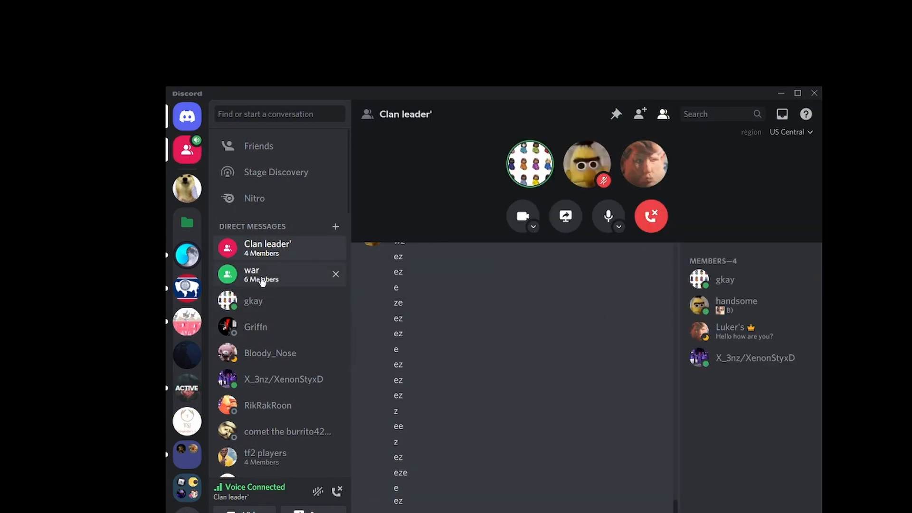
click(261, 274)
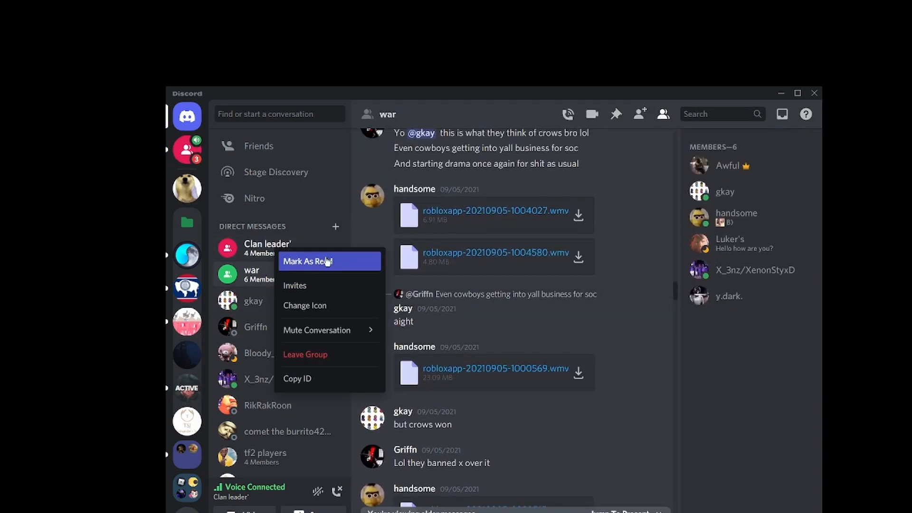
click(307, 262)
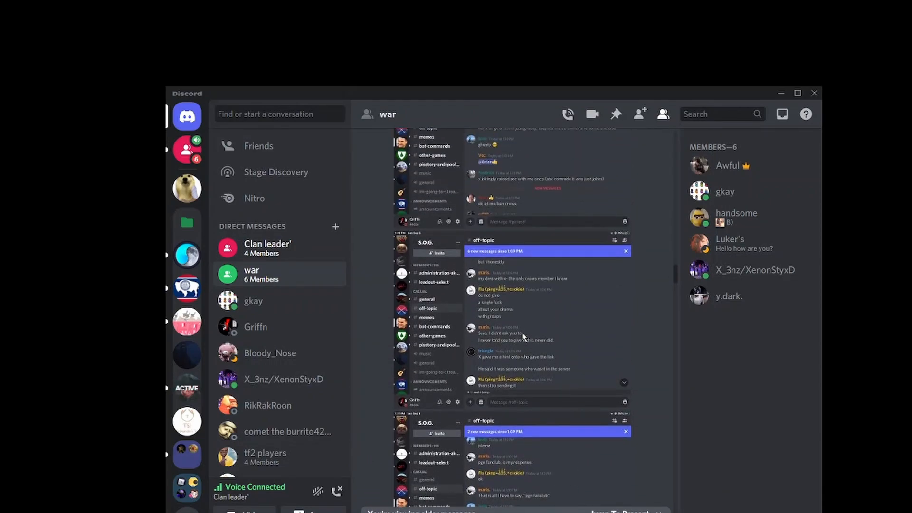
scroll(down, 3)
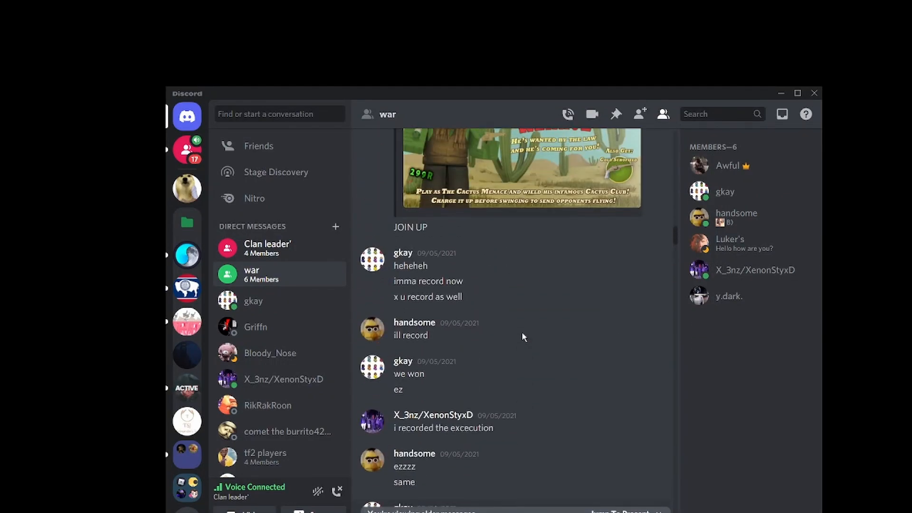
scroll(down, 3)
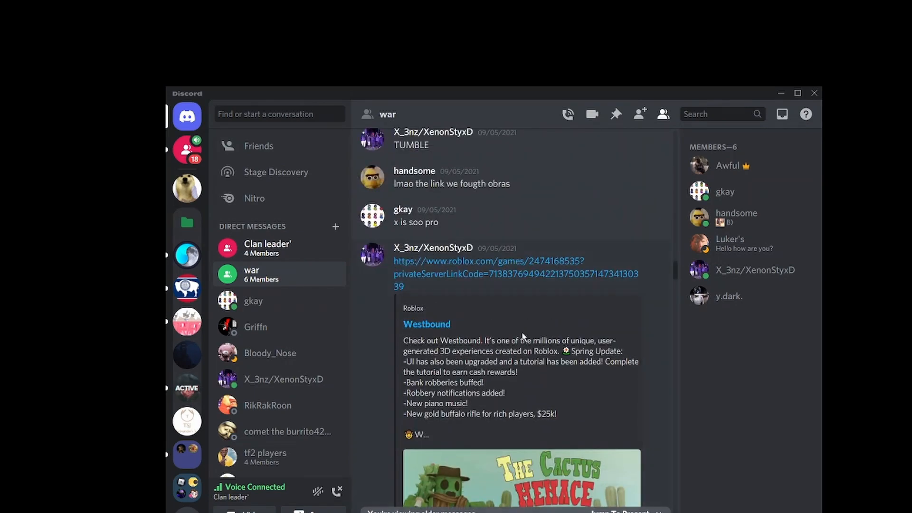
scroll(down, 3)
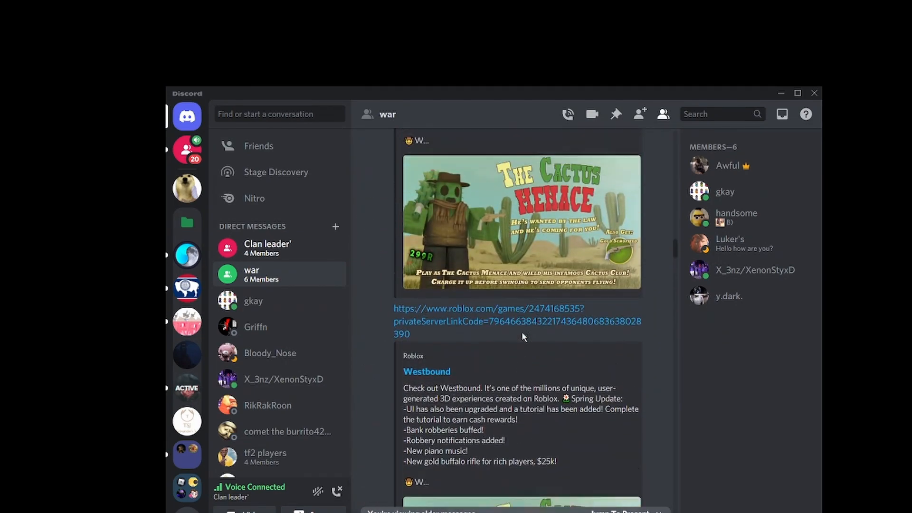
scroll(down, 3)
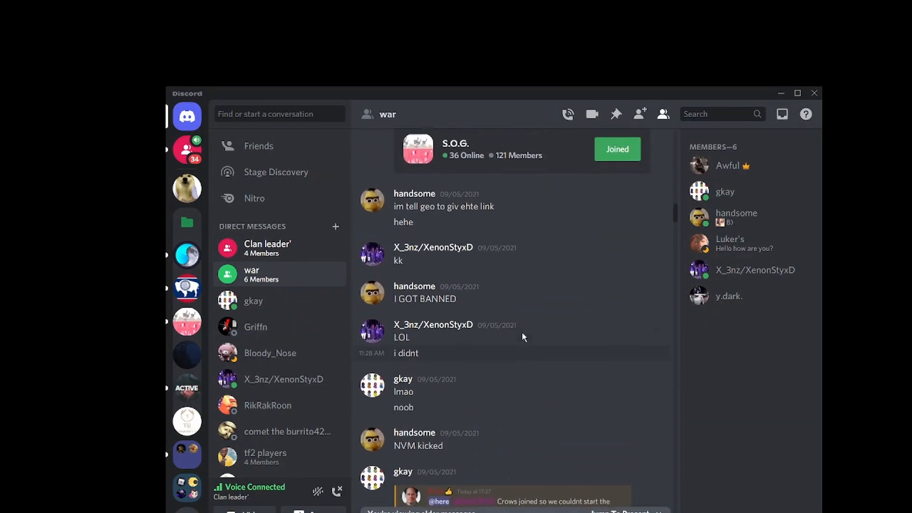
scroll(down, 3)
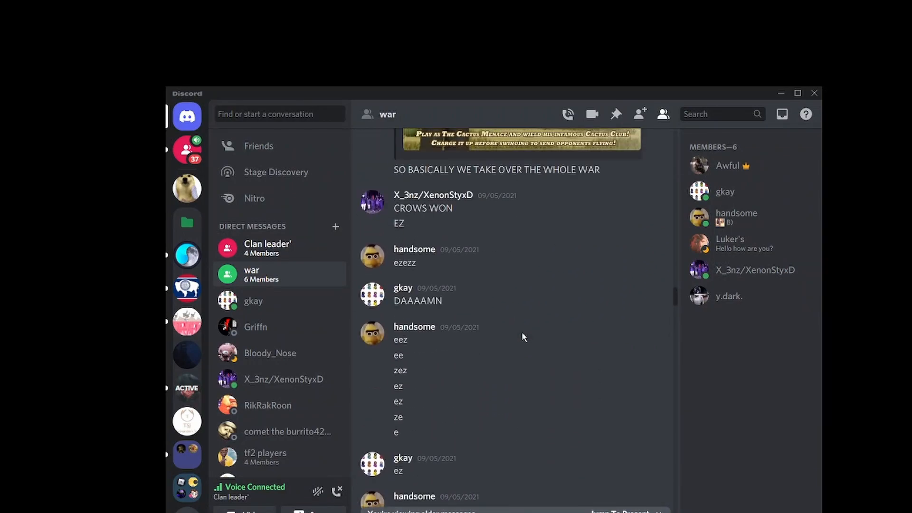
scroll(down, 3)
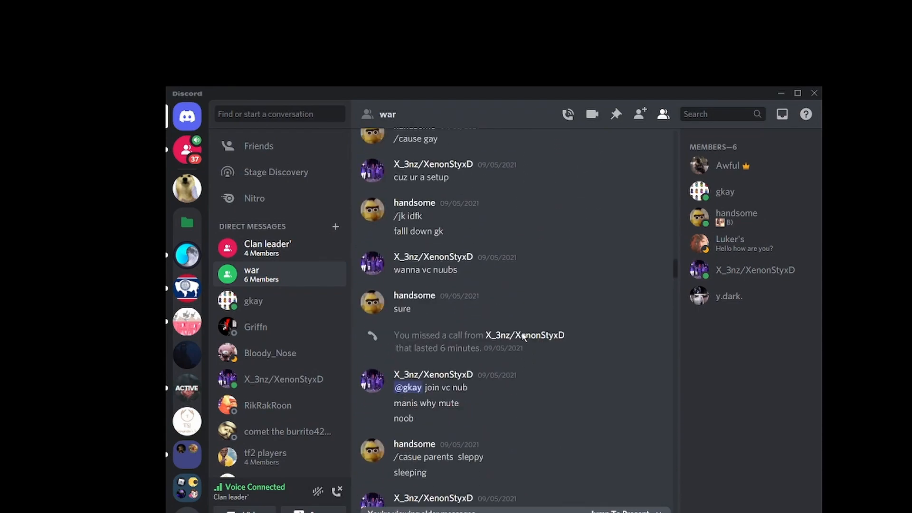
scroll(down, 3)
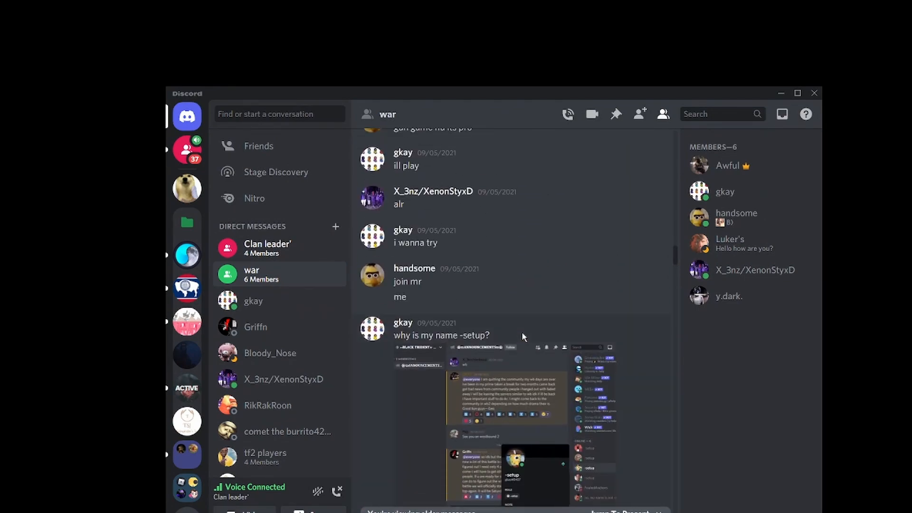
scroll(down, 3)
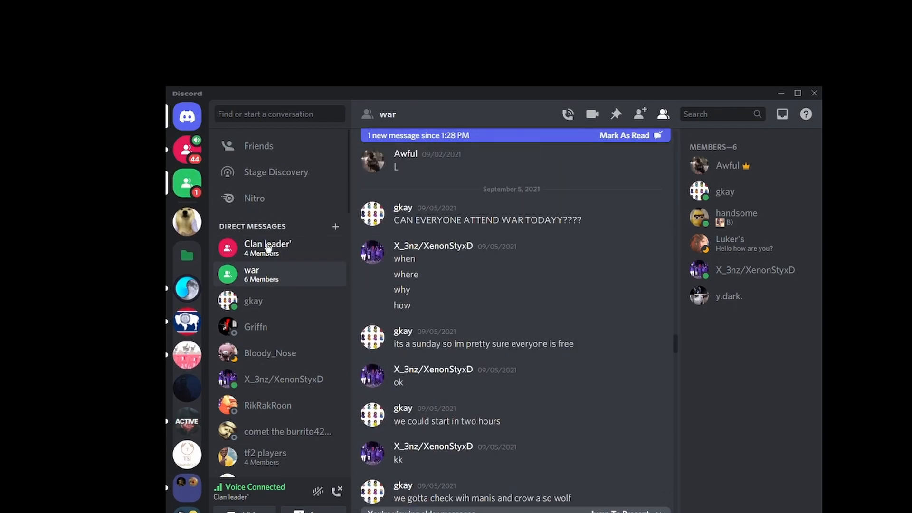
Remove the 'war' group from Direct Messages and reopen the 'Clan leader' conversation
click(268, 244)
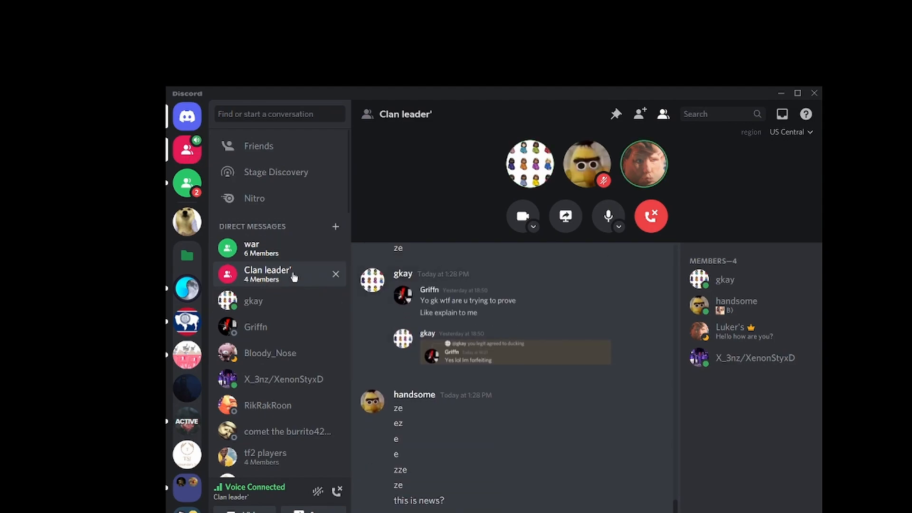
click(251, 248)
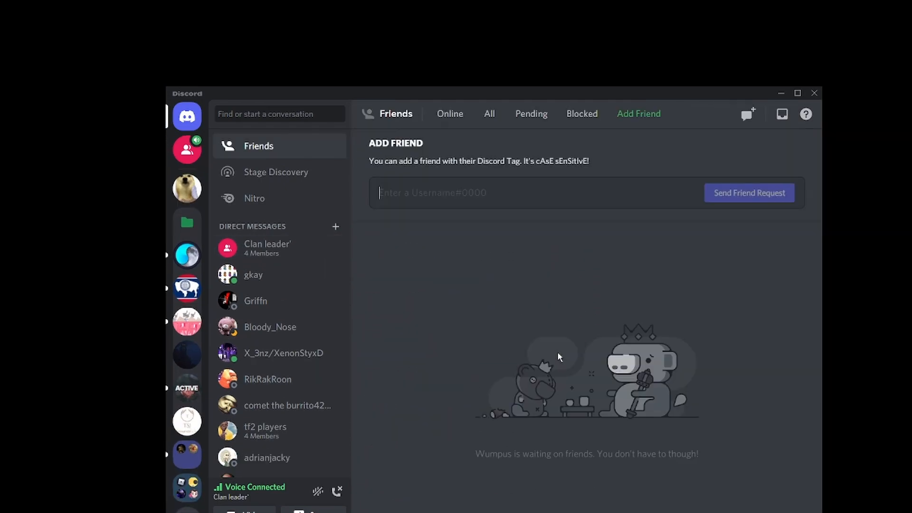
click(267, 248)
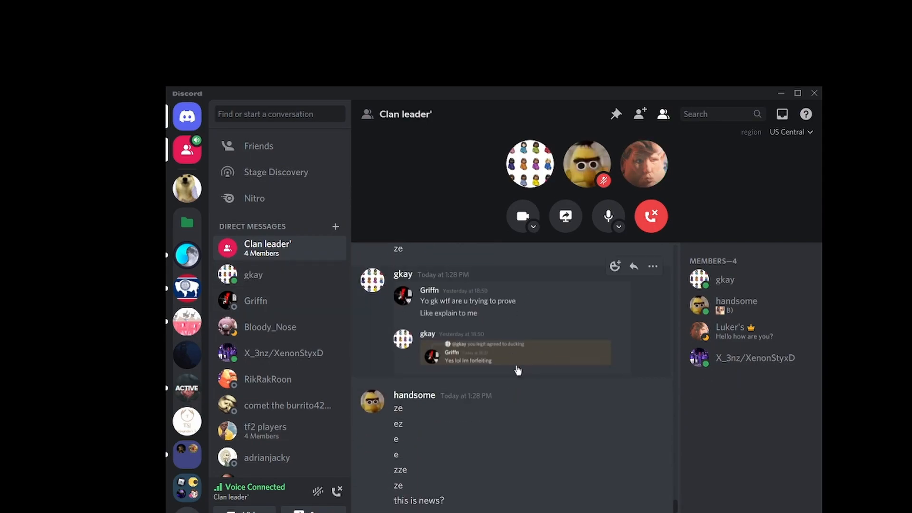
Overlay Discord on the Roblox game, showing Luker's newer reply in 'Clan leader'
click(515, 360)
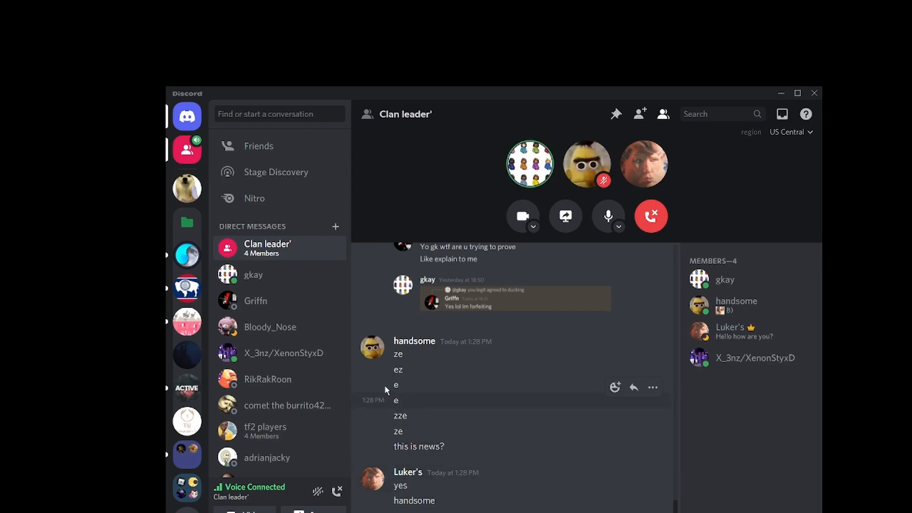
mouse_move(272, 356)
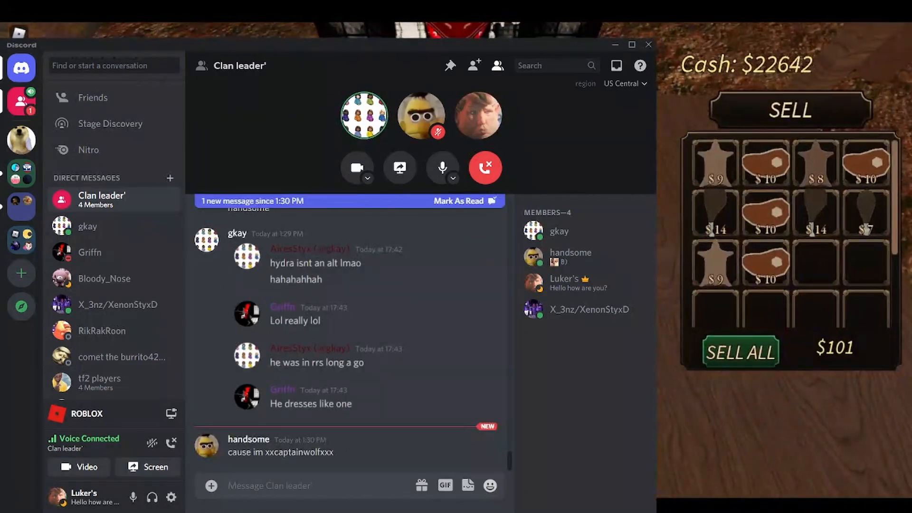
click(740, 351)
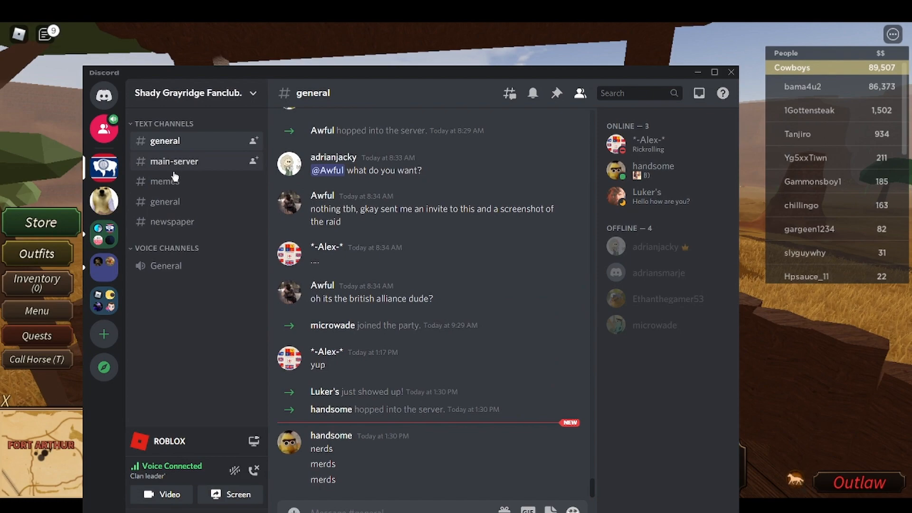
click(174, 161)
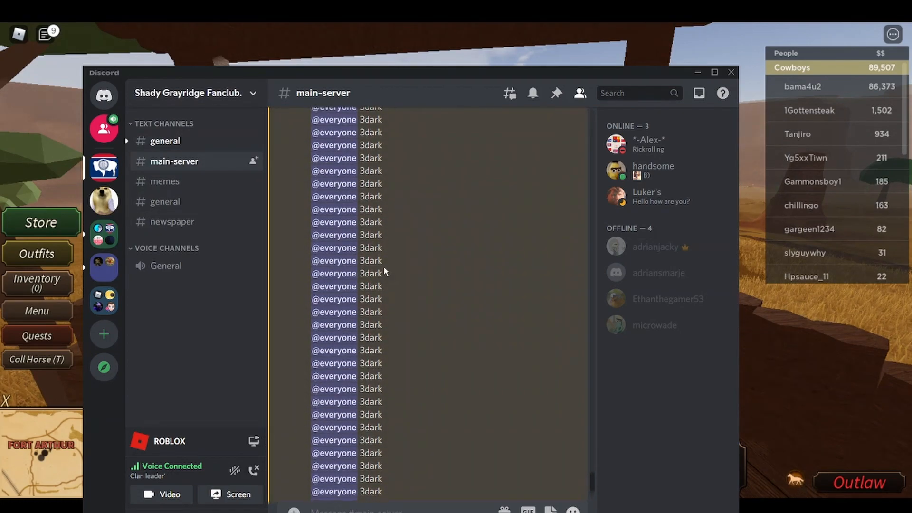
Browse the general and newspaper channels, ending with the server options menu showing
scroll(down, 3)
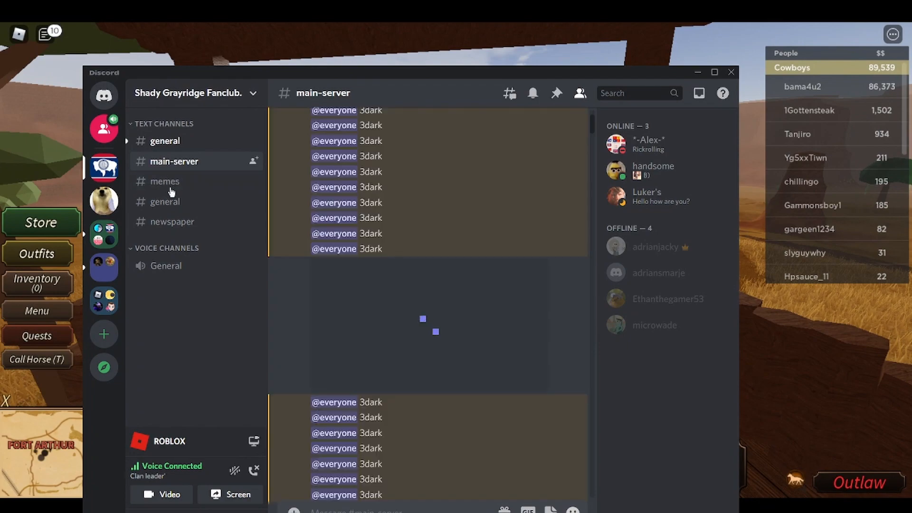
click(164, 182)
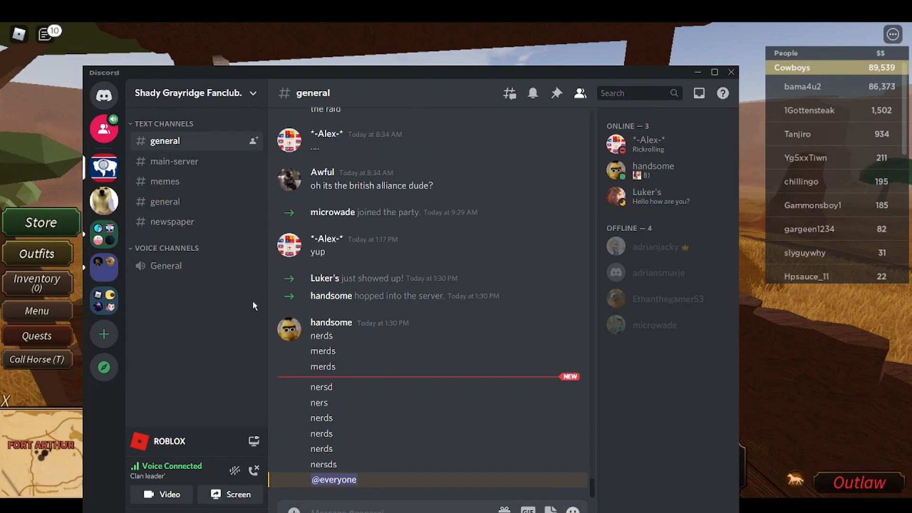
click(172, 222)
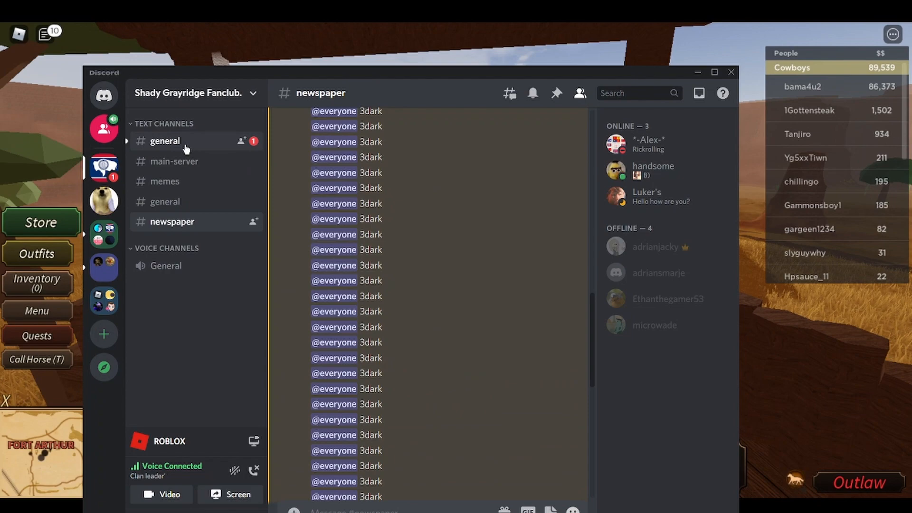
click(165, 140)
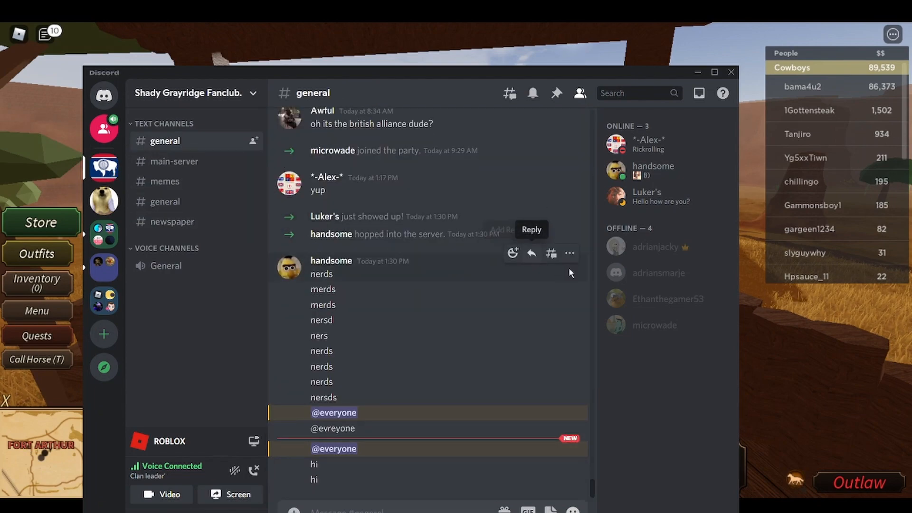
scroll(down, 3)
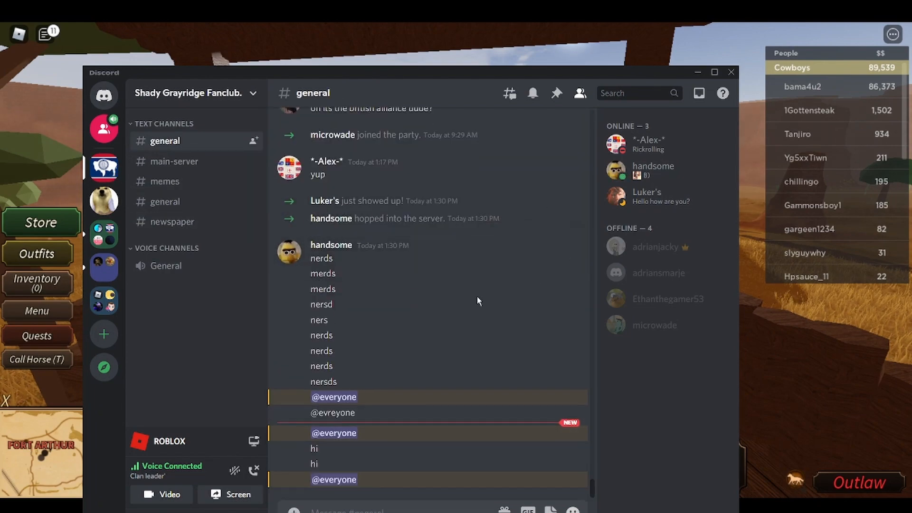
click(190, 92)
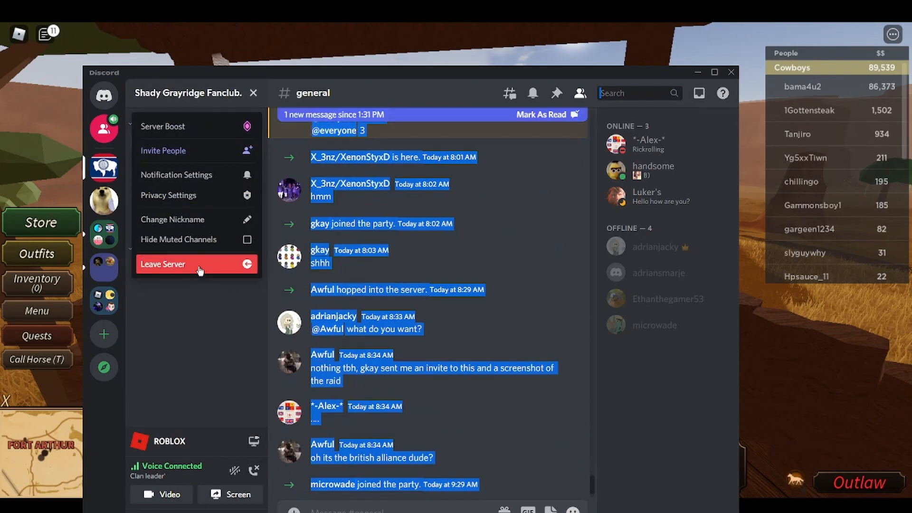
Leave the Shady Grayridge Fanclub server, keeping the 'Clan leader' call over the game
click(104, 95)
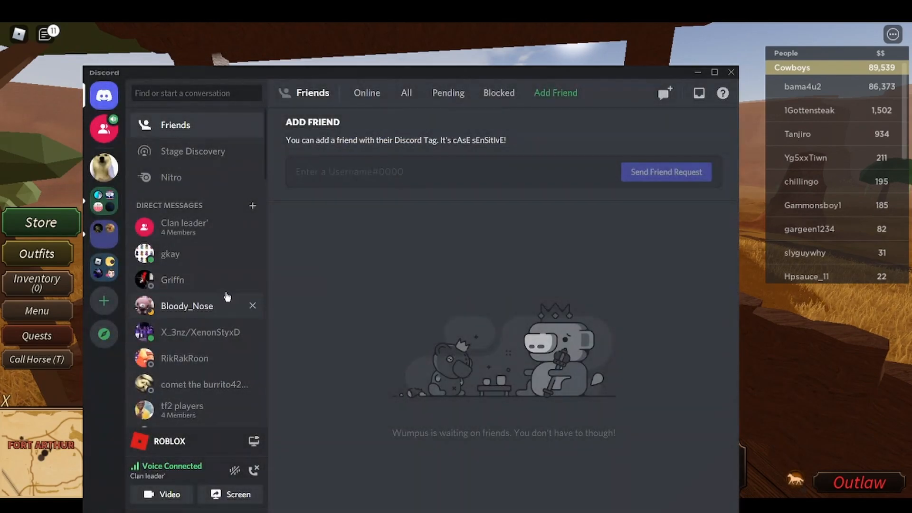
click(184, 227)
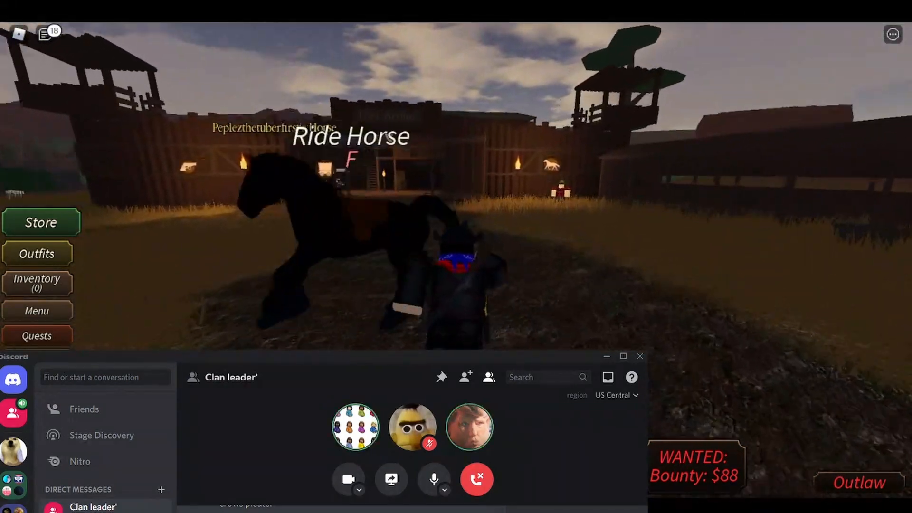
Raise the 'Clan leader' call window to show the chat and four-member list
key(f)
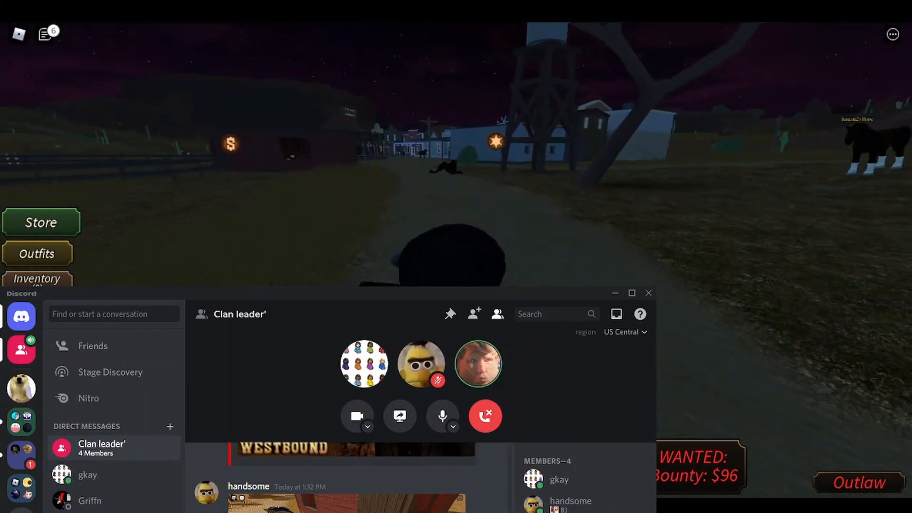
Right-click near the bottom-left of the Clan leader' call window while viewing the gameplay screenshot
right_click(18, 452)
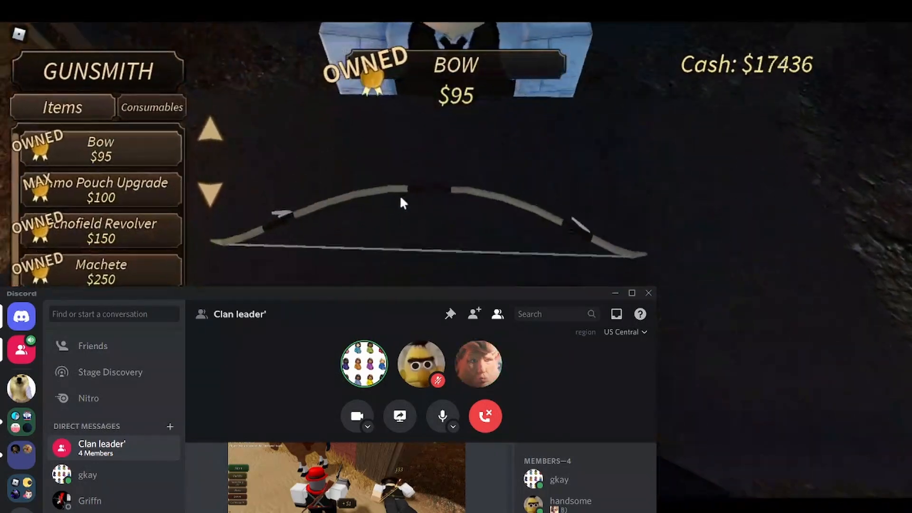
Browse the Gunsmith's Consumables, then bring Discord forward and hide Roblox
click(151, 106)
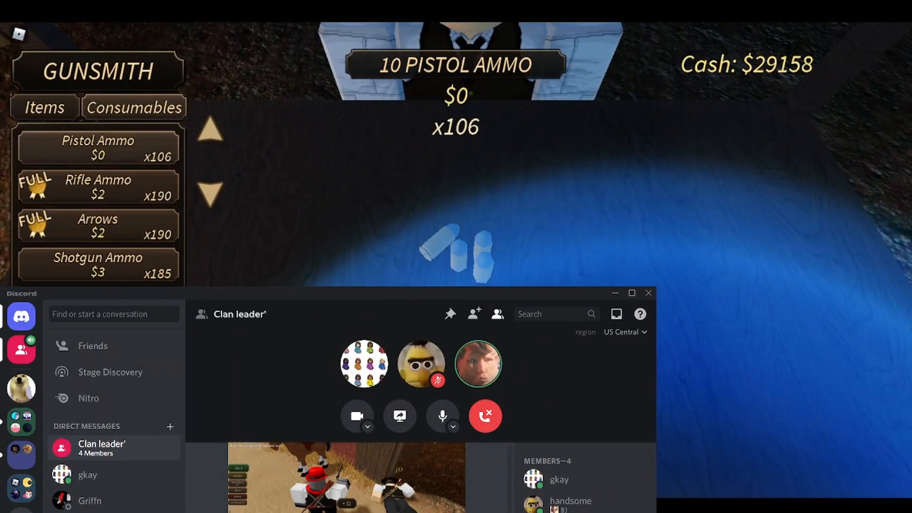
click(98, 147)
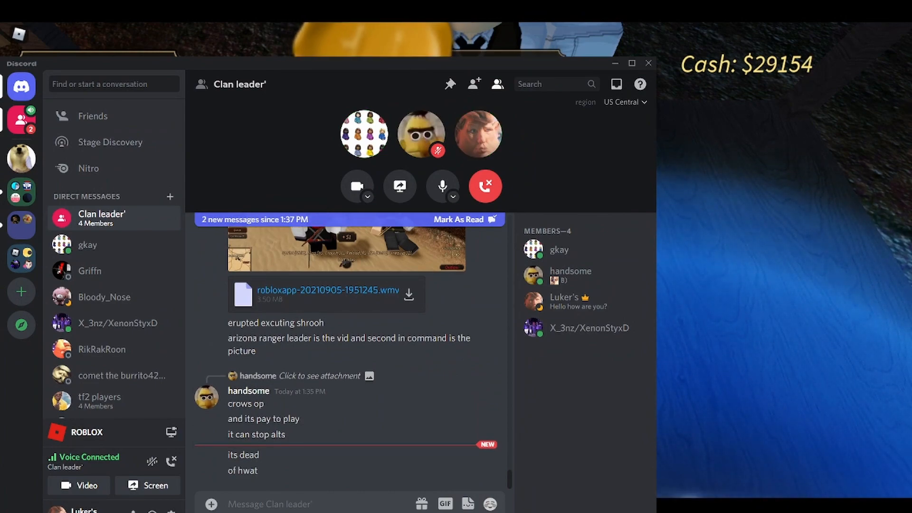
click(631, 63)
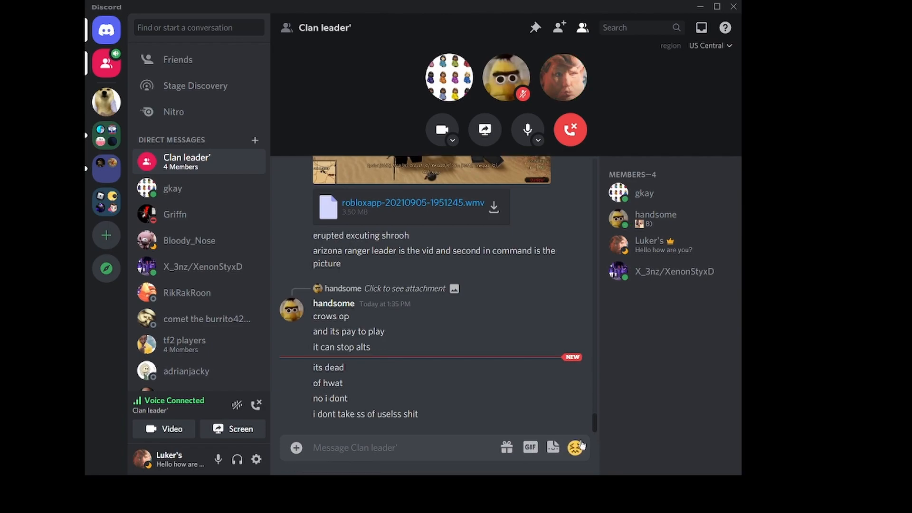
mouse_move(617, 449)
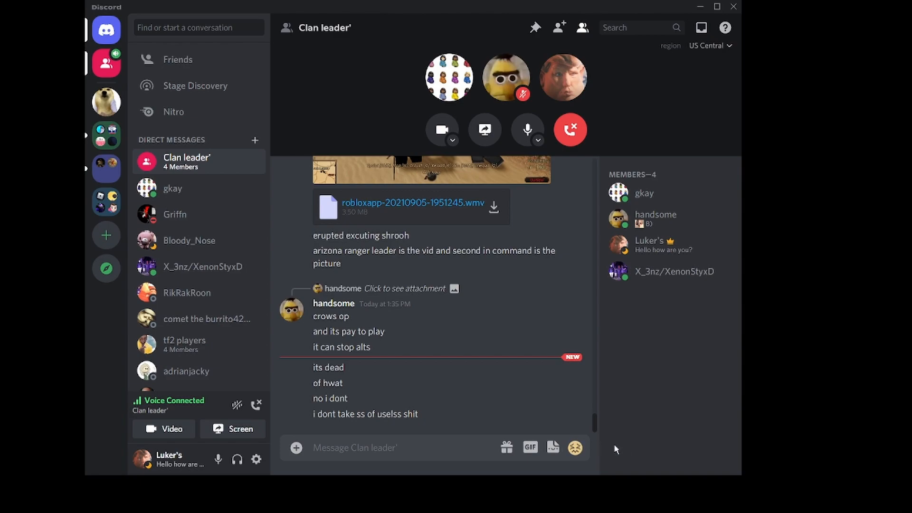
Send 'lol' and switch to the Clan leader' group DM with its three-person call
text(lol)
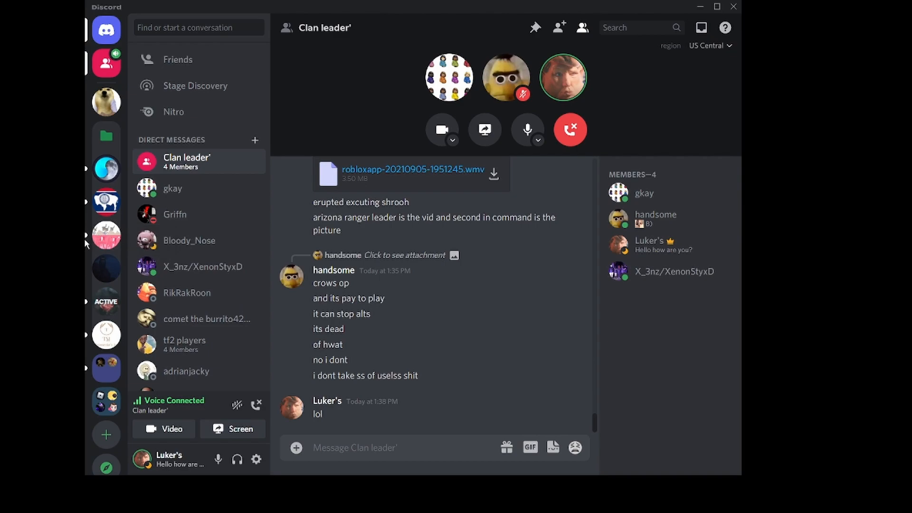
mouse_move(106, 269)
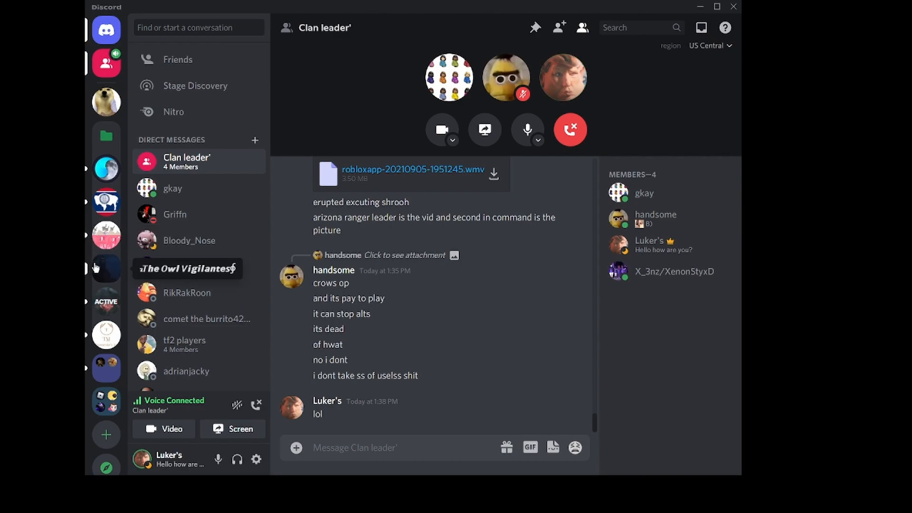
click(106, 269)
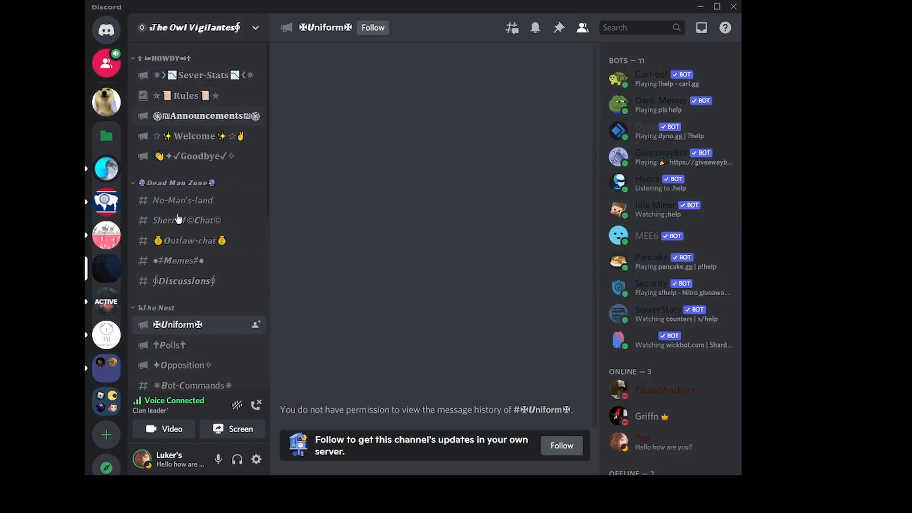
mouse_move(105, 66)
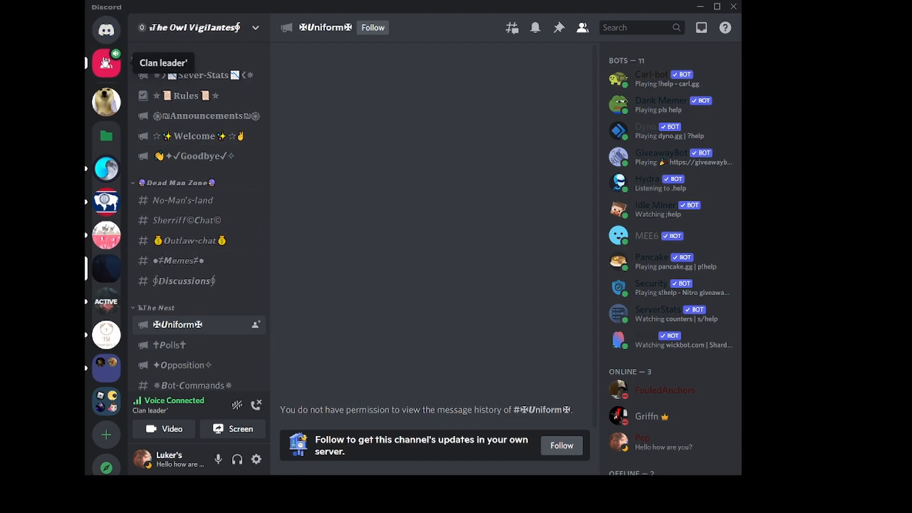
click(107, 27)
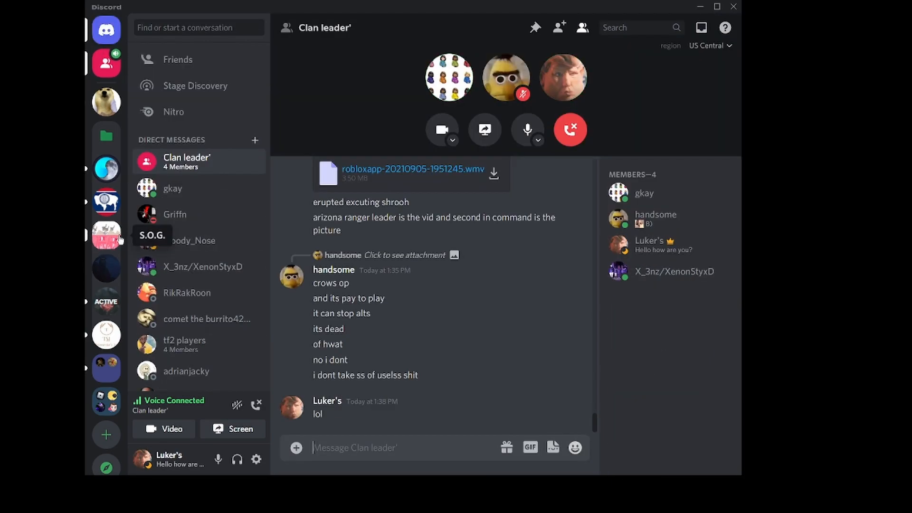
right_click(106, 234)
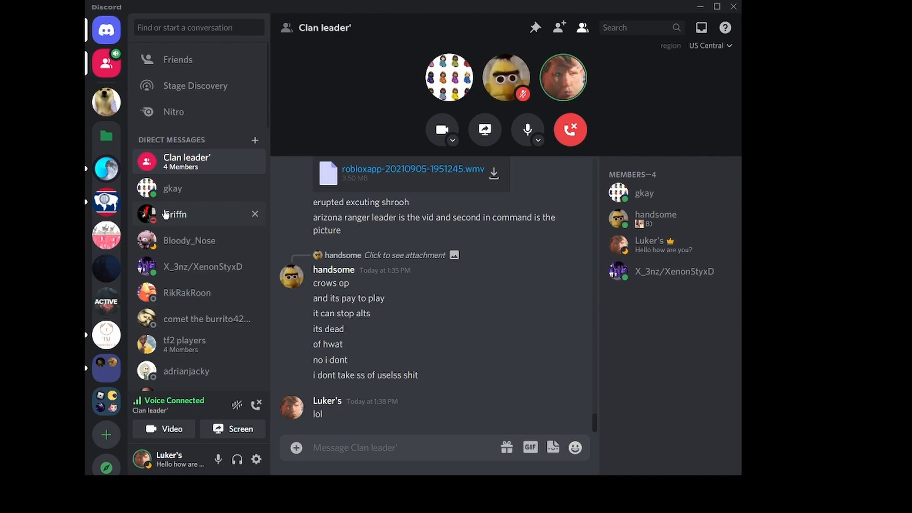
mouse_move(146, 172)
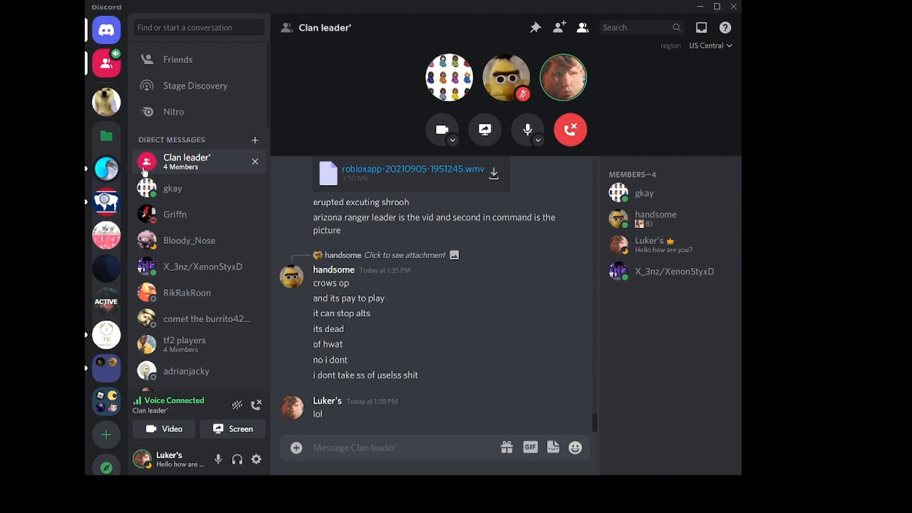
mouse_move(124, 177)
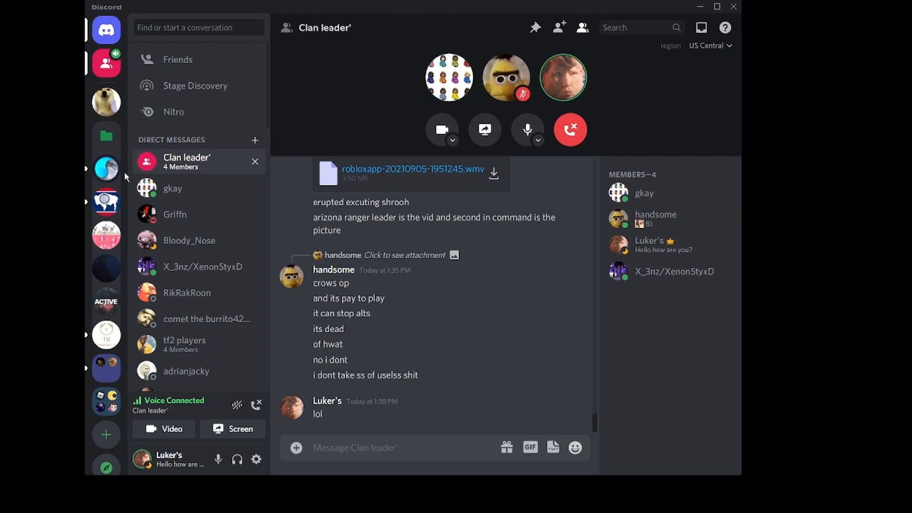
click(106, 170)
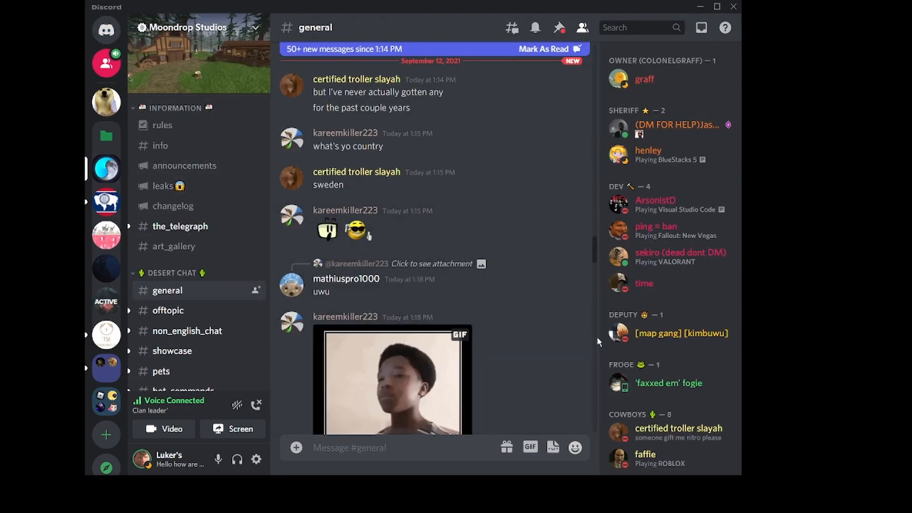
scroll(down, 3)
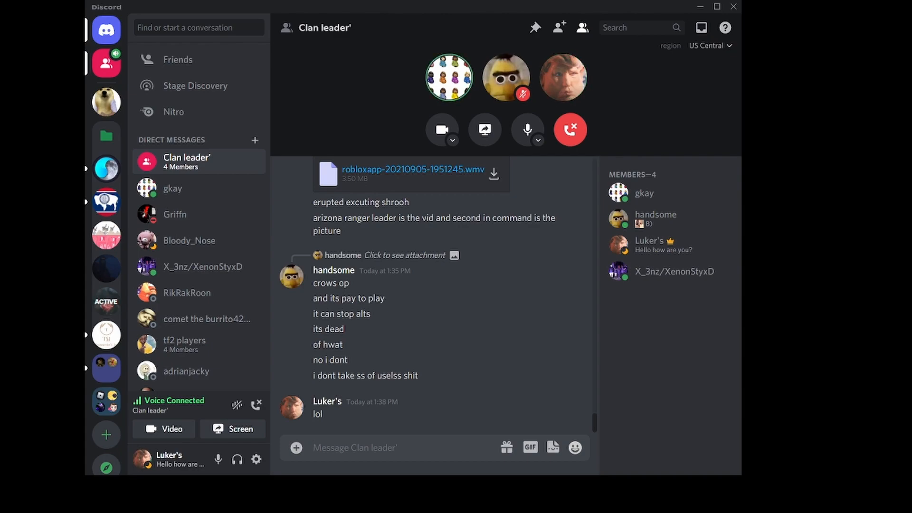
Click the message area twice while the new Grayridge Saloon screenshot posts
click(379, 448)
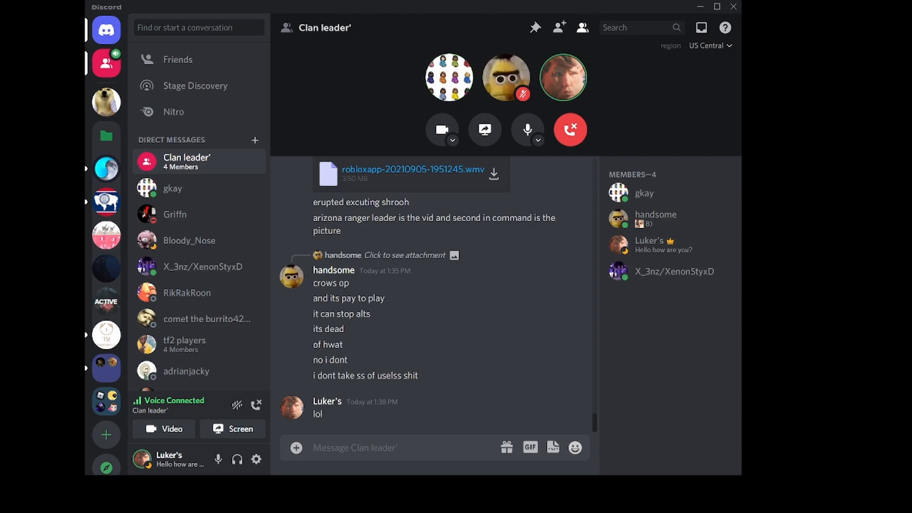
click(372, 448)
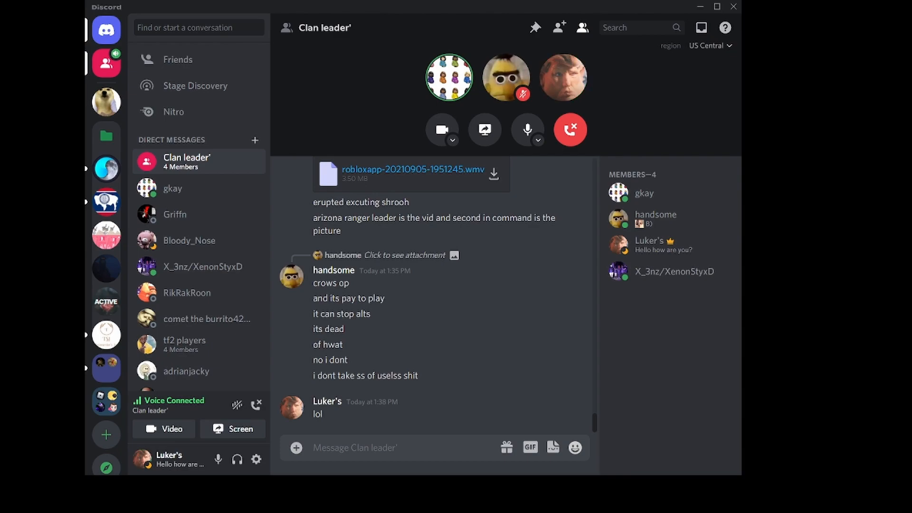
mouse_move(424, 424)
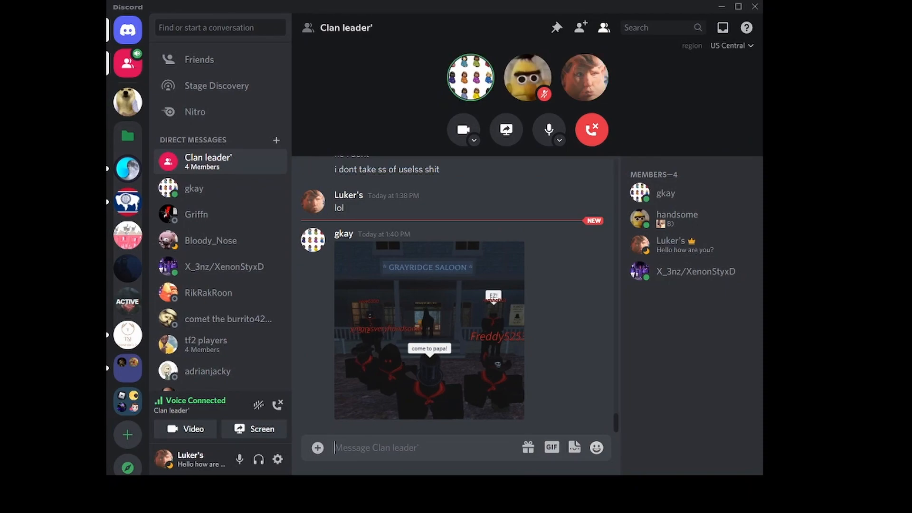
mouse_move(390, 381)
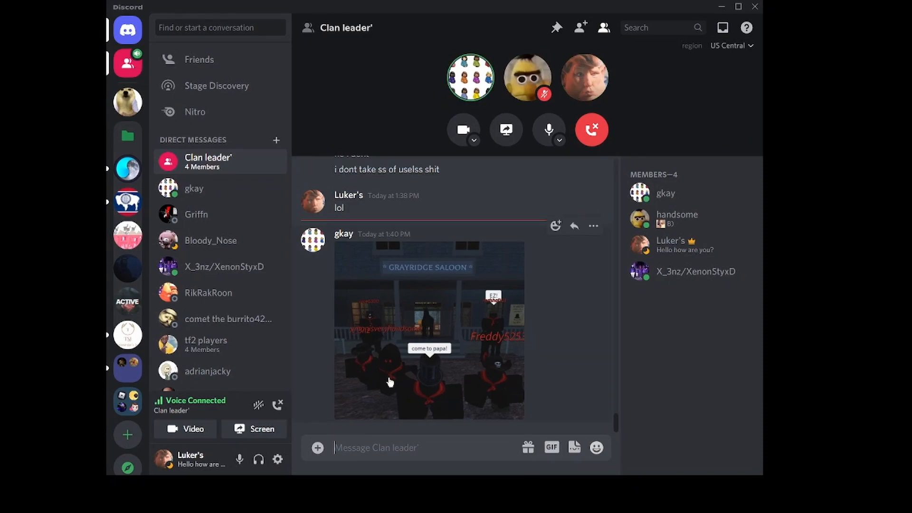